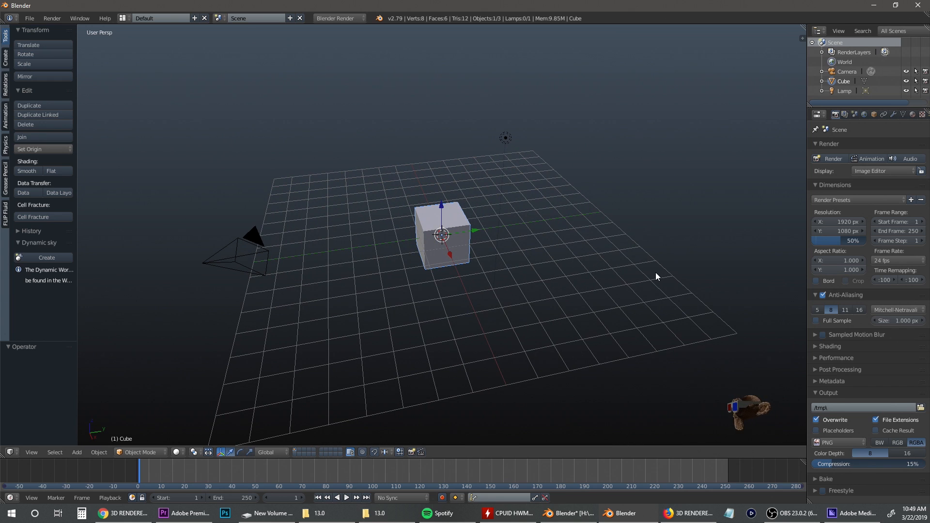
{"action": "mouse_move", "coordinate": [547, 274]}
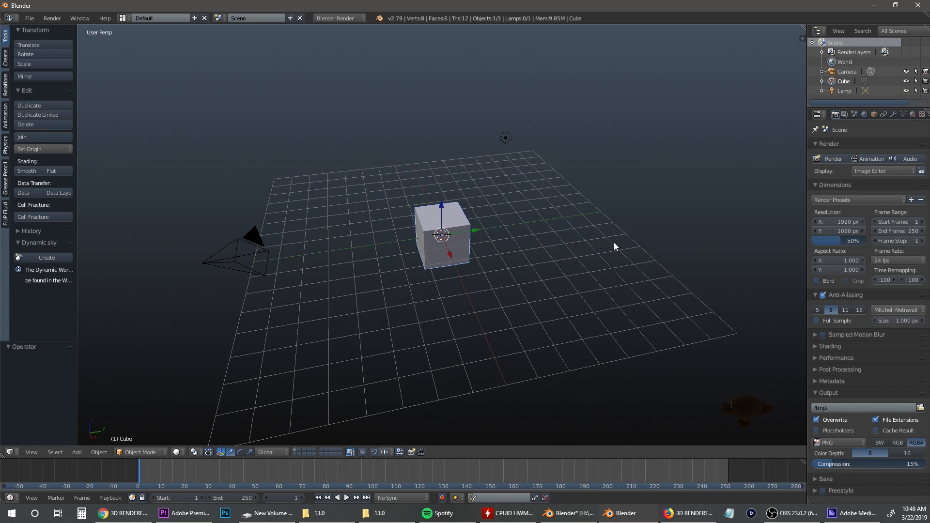
{"action": "mouse_move", "coordinate": [902, 320]}
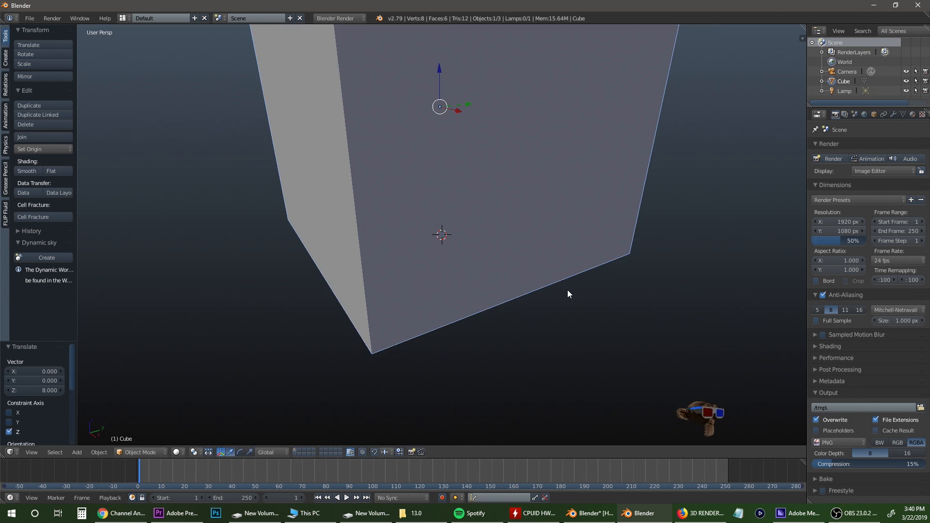
{"action": "mouse_move", "coordinate": [621, 278]}
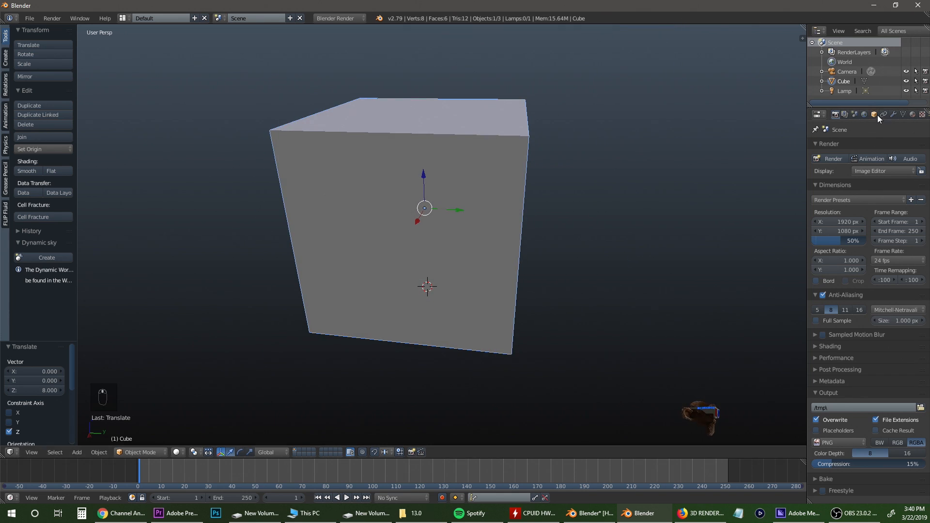
Confirm in object properties the cube is scale 8 at Z = 8, then view it from the side.
{"action": "left_click_drag", "start_coordinate": [425, 211], "coordinate": [418, 205]}
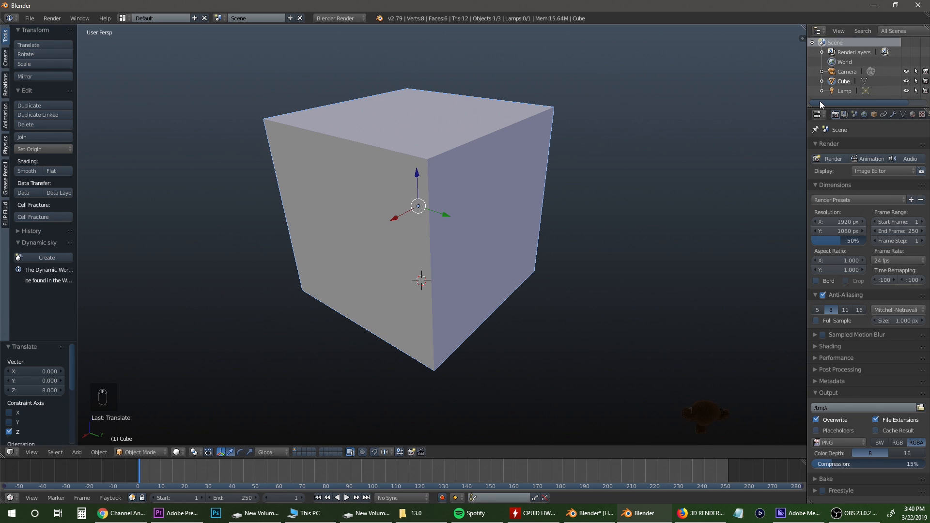
{"action": "left_click", "coordinate": [872, 114]}
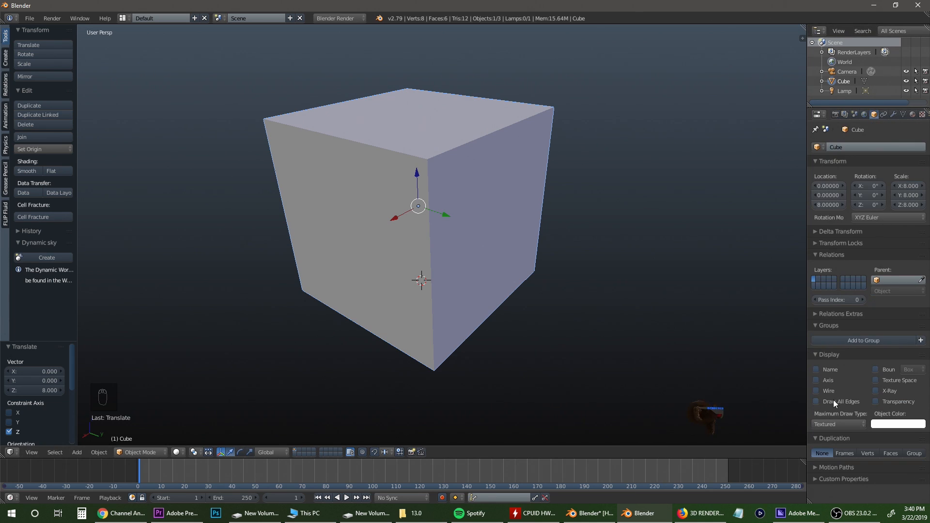
{"action": "left_click", "coordinate": [837, 424]}
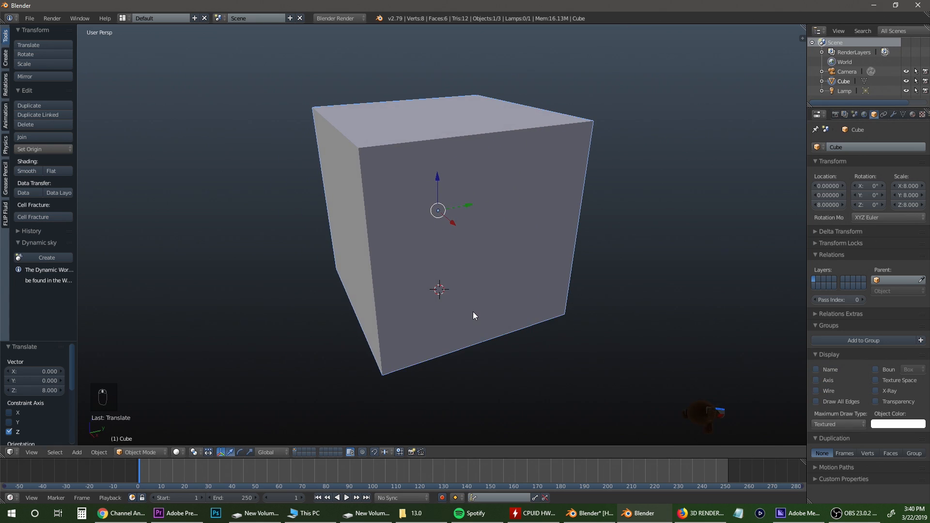
{"action": "key", "text": "z"}
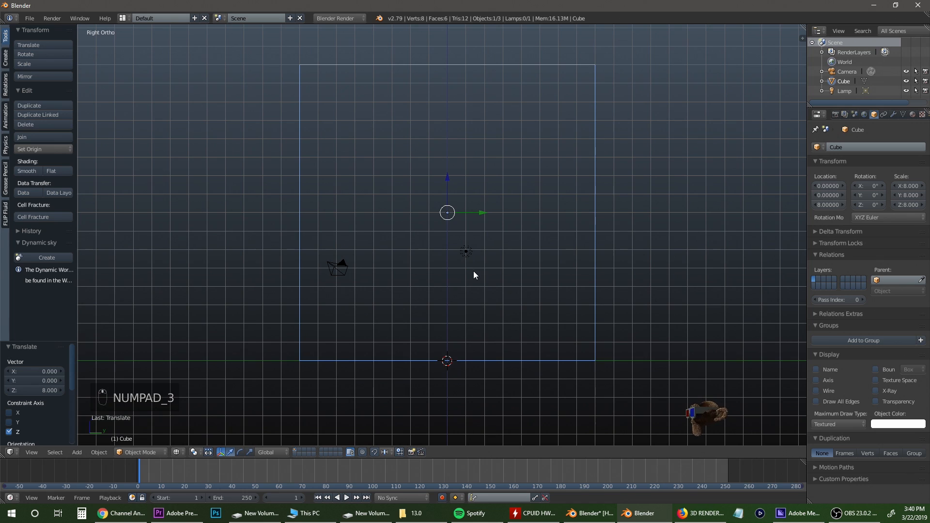
Add a cube and reshape it into an 8 × 1 × 3 slab against the big cube's wall.
{"action": "key", "text": "shift+a"}
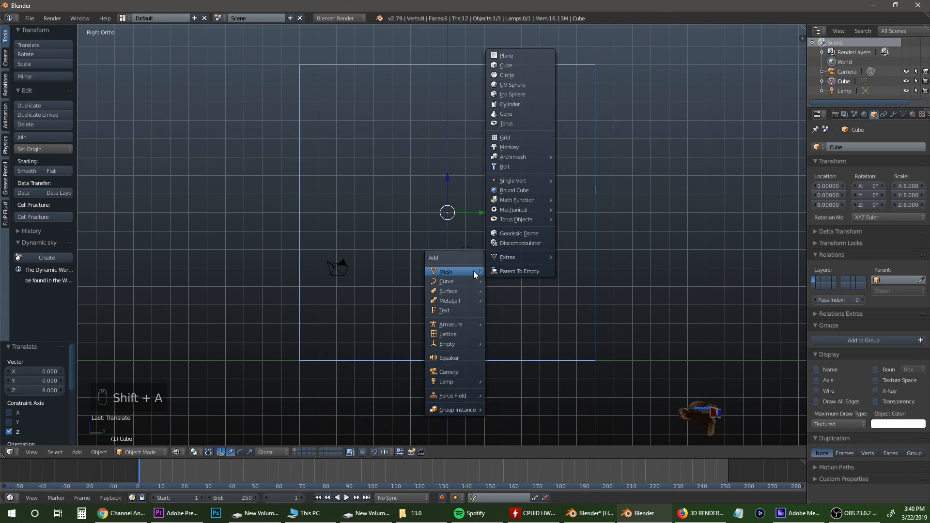
{"action": "left_click", "coordinate": [506, 64]}
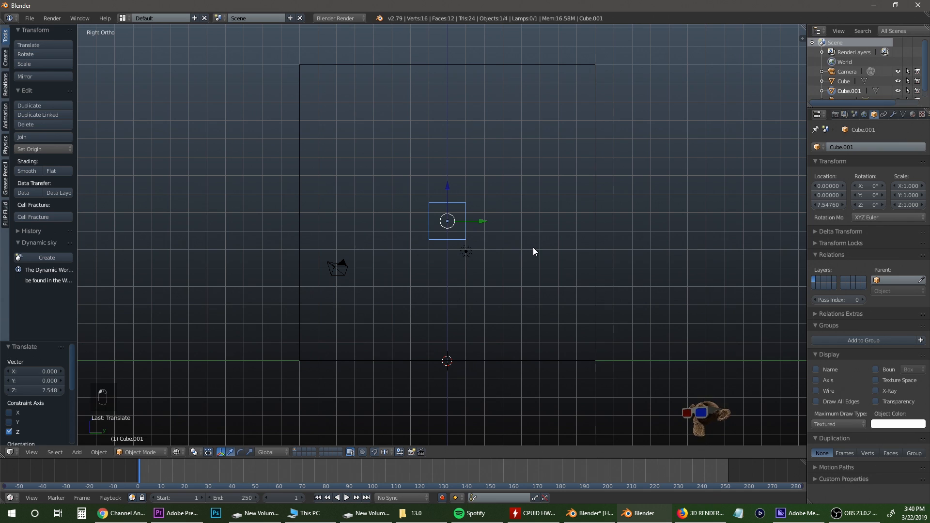
{"action": "key", "text": "s"}
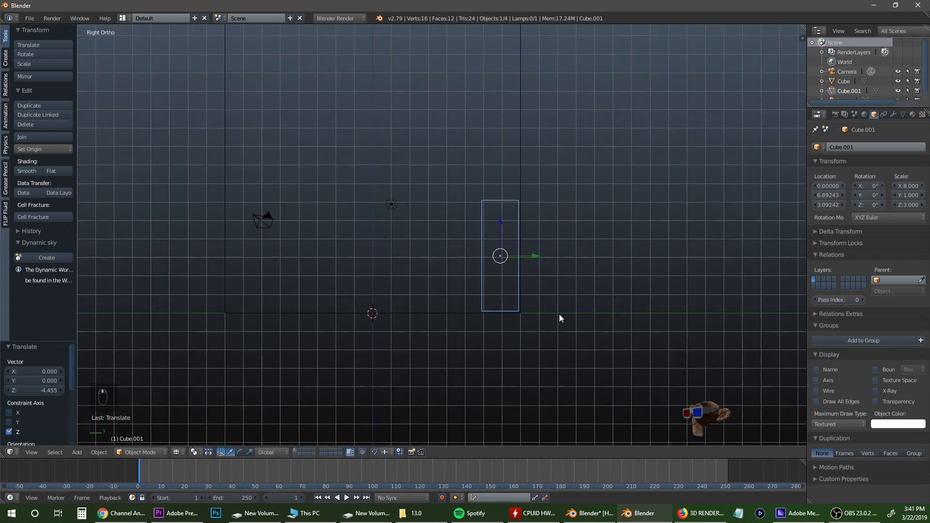
{"action": "scroll", "scroll_direction": "up", "scroll_amount": 3}
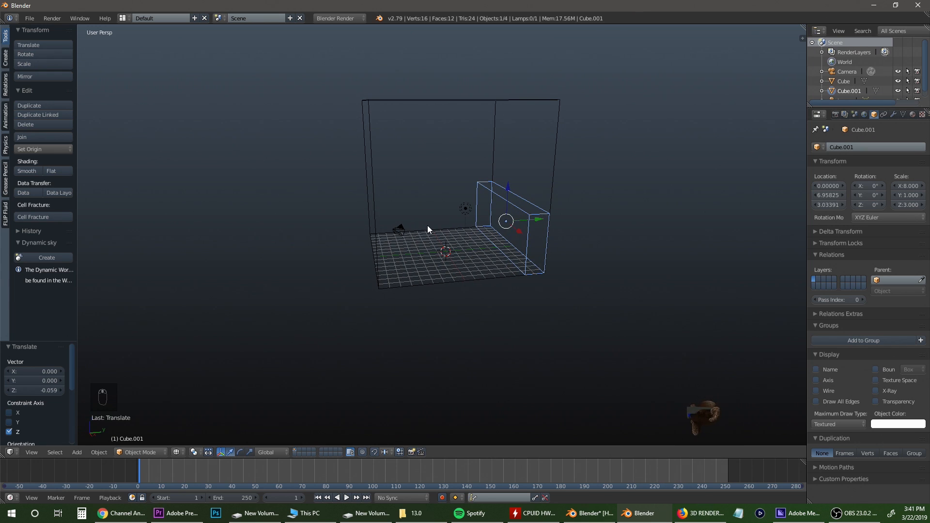
Add a small cube beside the slab and an icosphere moved about 29 units along X.
{"action": "key", "text": "shift+a"}
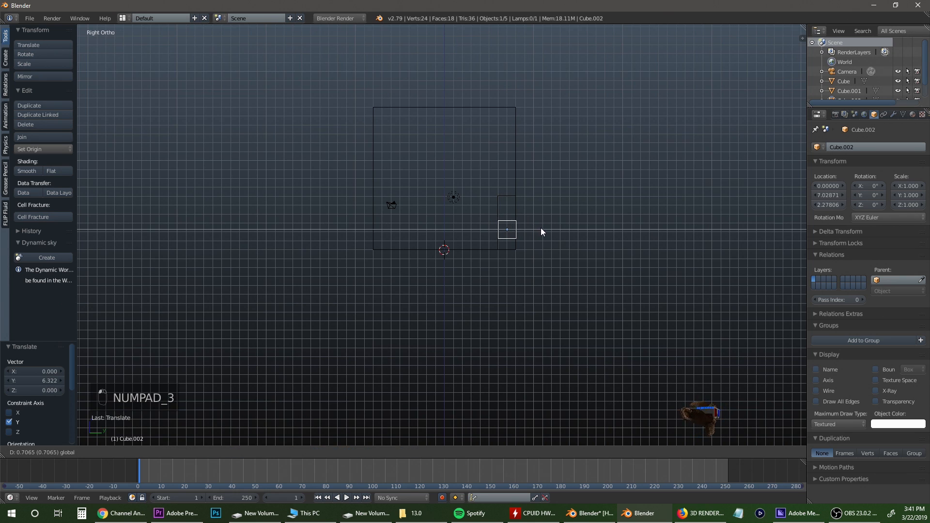
{"action": "key", "text": "shift+a"}
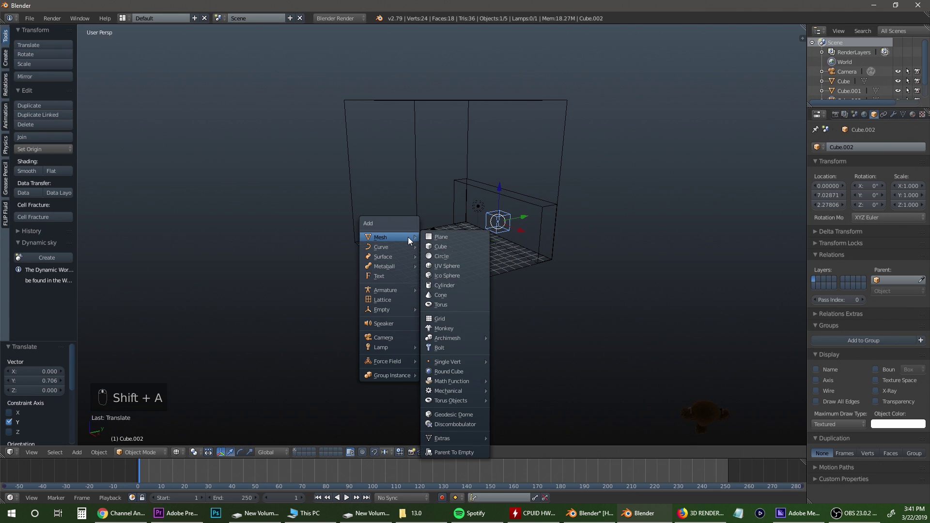
{"action": "left_click", "coordinate": [446, 275]}
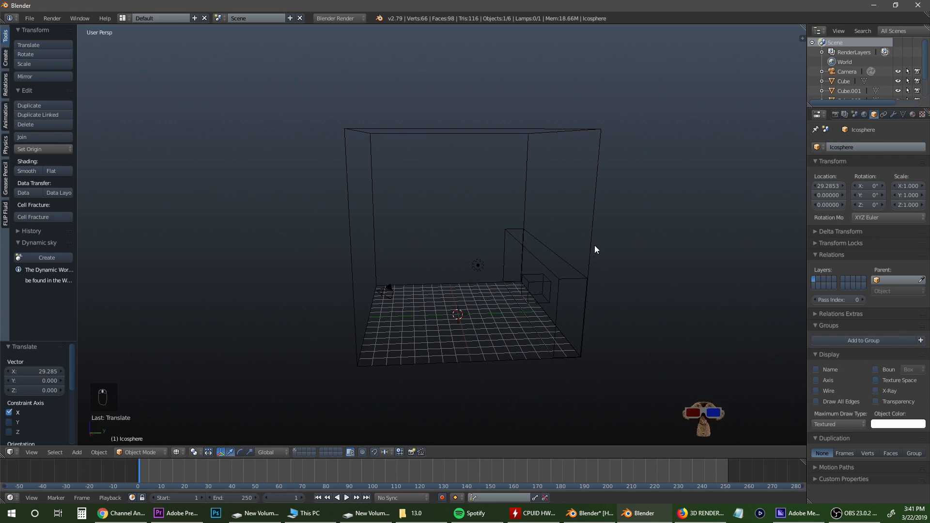
Make the lamp a Sun moved 13 units along Y and set the renderer to Cycles.
{"action": "left_click", "coordinate": [376, 290]}
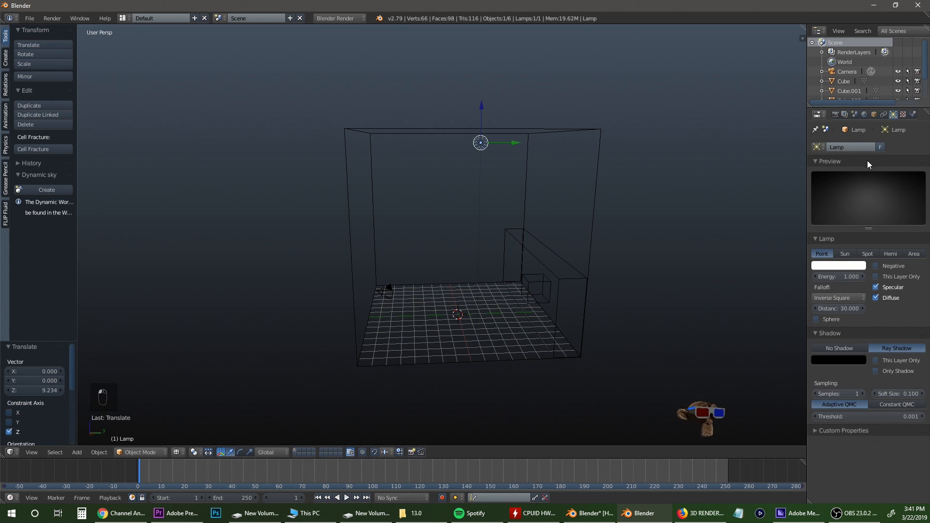
{"action": "left_click", "coordinate": [844, 254]}
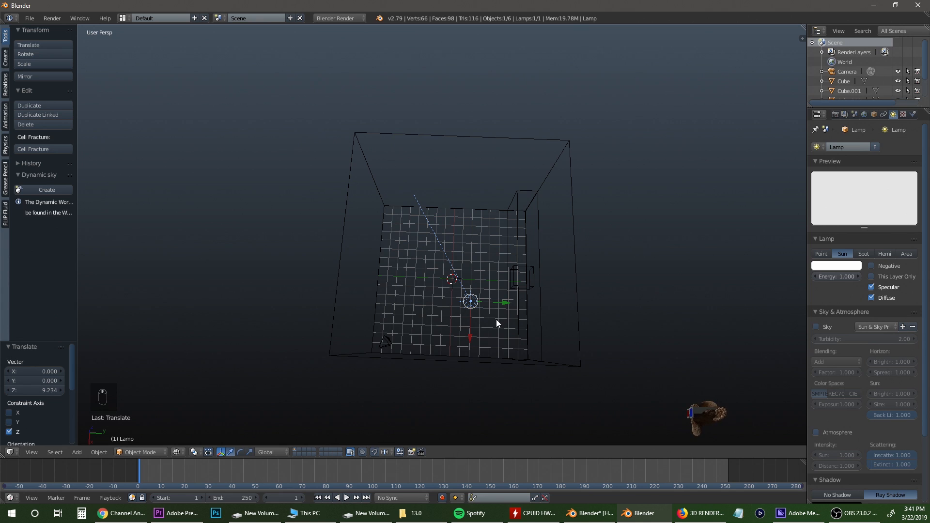
{"action": "key", "text": "r"}
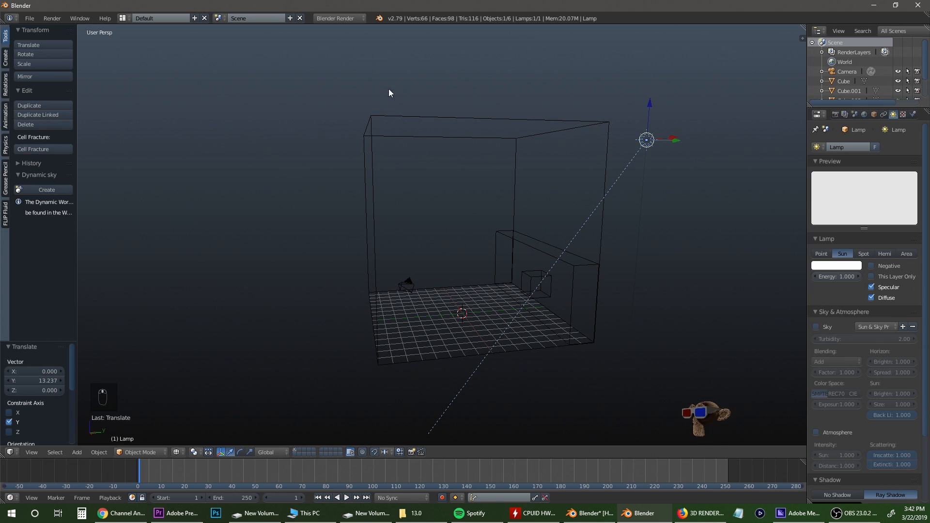
{"action": "left_click", "coordinate": [338, 17]}
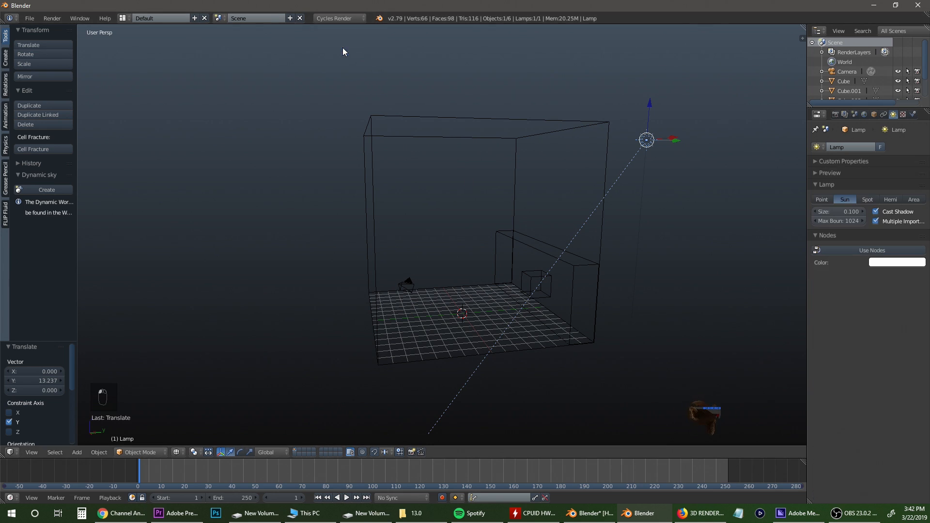
Give the large cube Fluid physics of type Domain with resolution 150.
{"action": "left_click", "coordinate": [556, 139]}
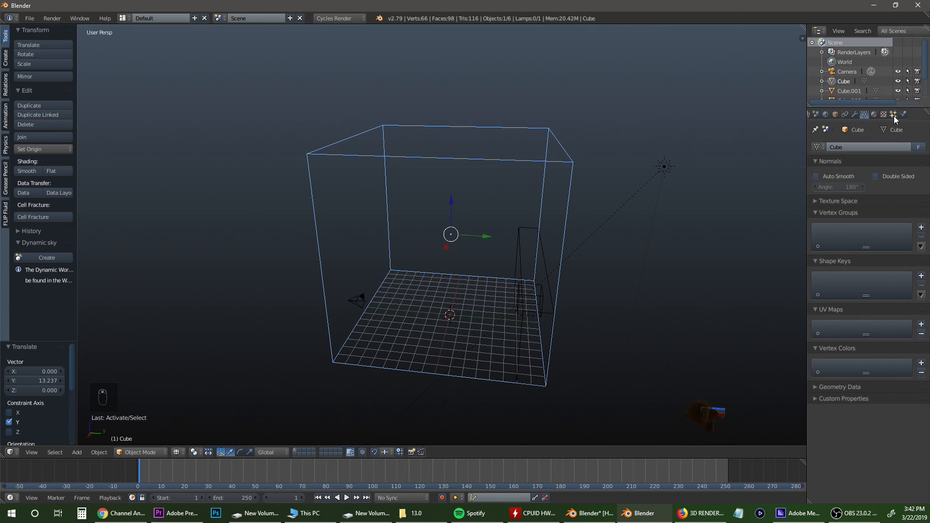
{"action": "left_click", "coordinate": [889, 115]}
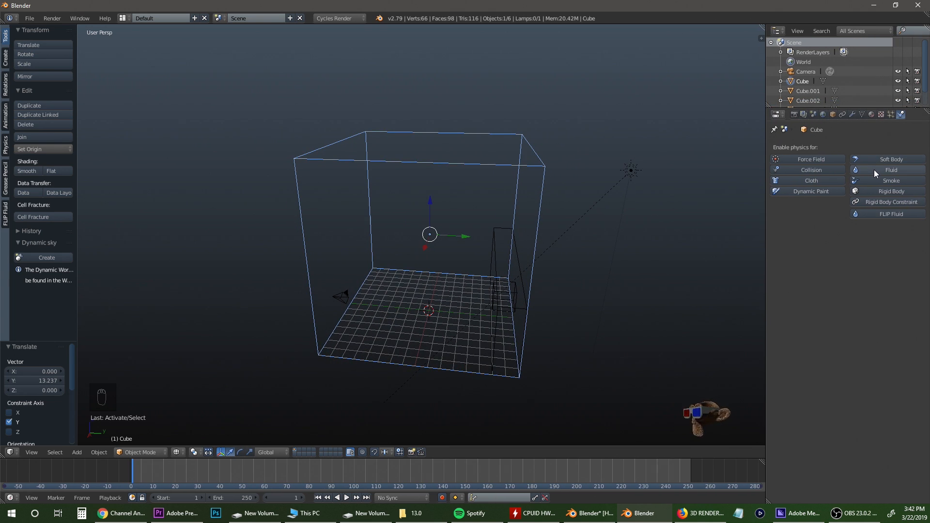
{"action": "left_click", "coordinate": [891, 169]}
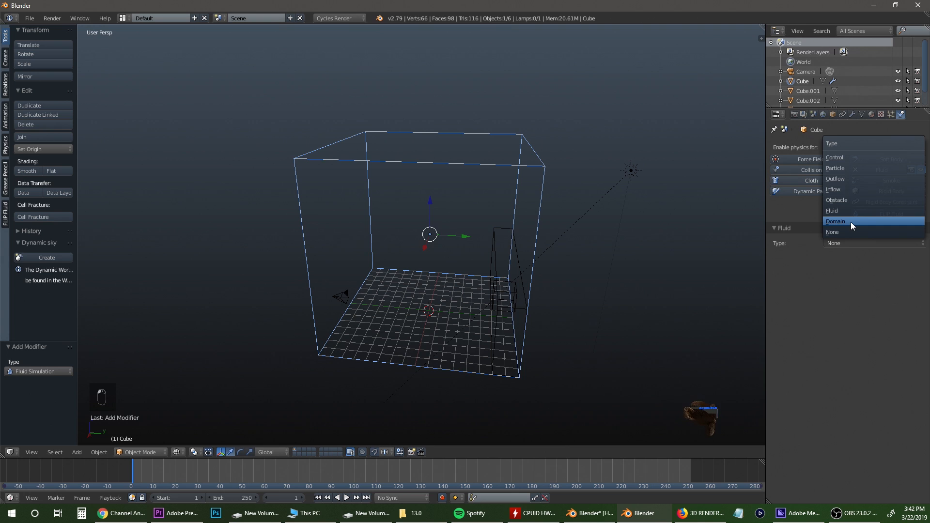
{"action": "left_click", "coordinate": [835, 221]}
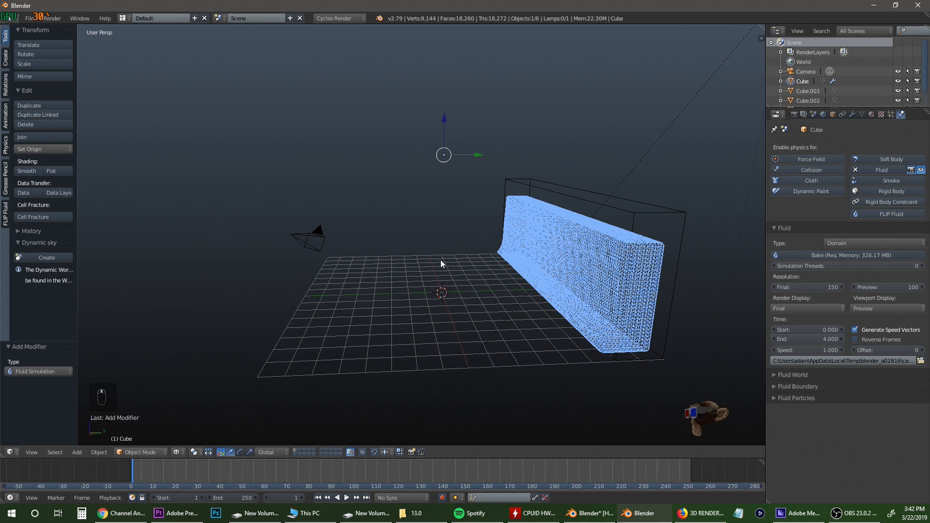
{"action": "mouse_move", "coordinate": [503, 238]}
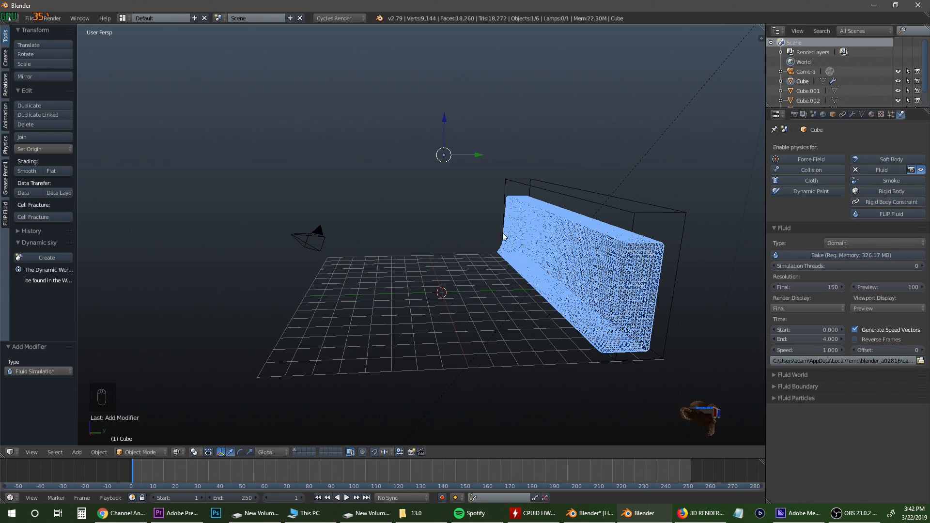
{"action": "mouse_move", "coordinate": [771, 319]}
{"action": "type", "text": "10.300"}
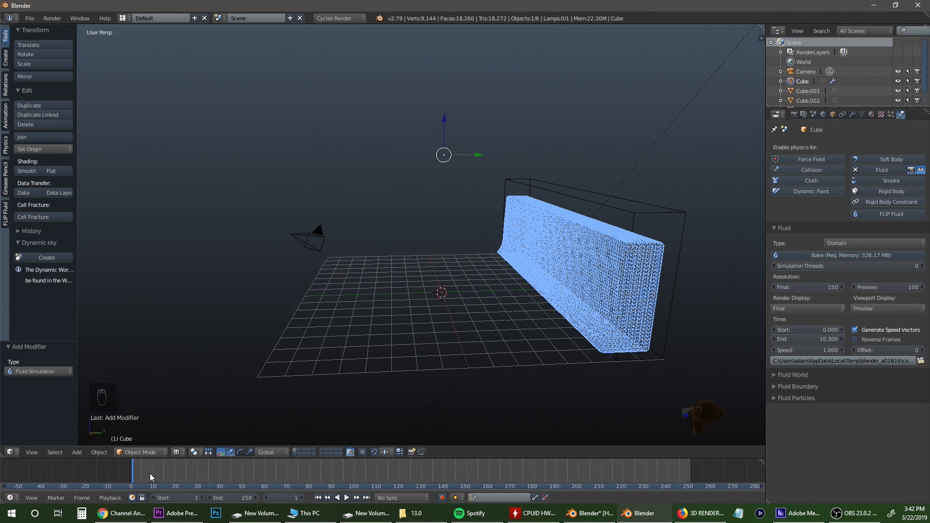
{"action": "mouse_move", "coordinate": [558, 377]}
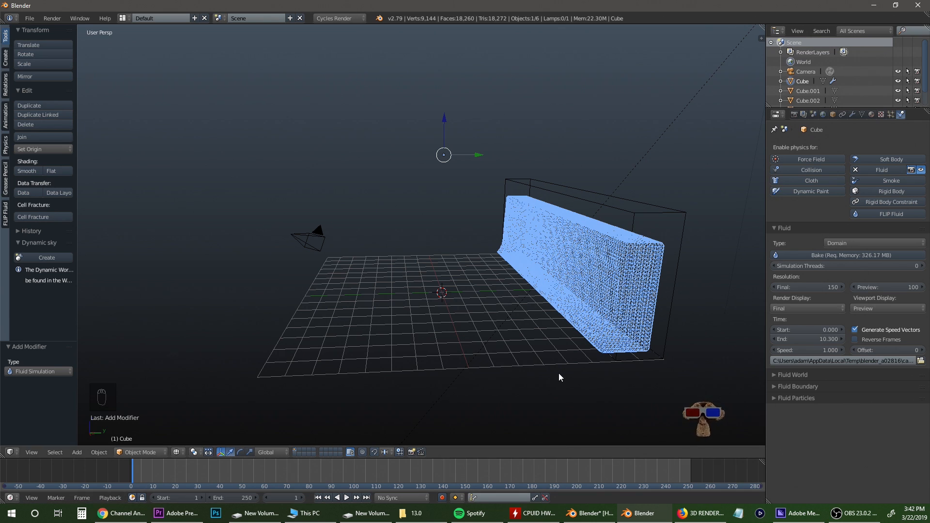
Give the slab Cube.001 Fluid physics of type Fluid, then select the sun lamp.
{"action": "left_click", "coordinate": [674, 221]}
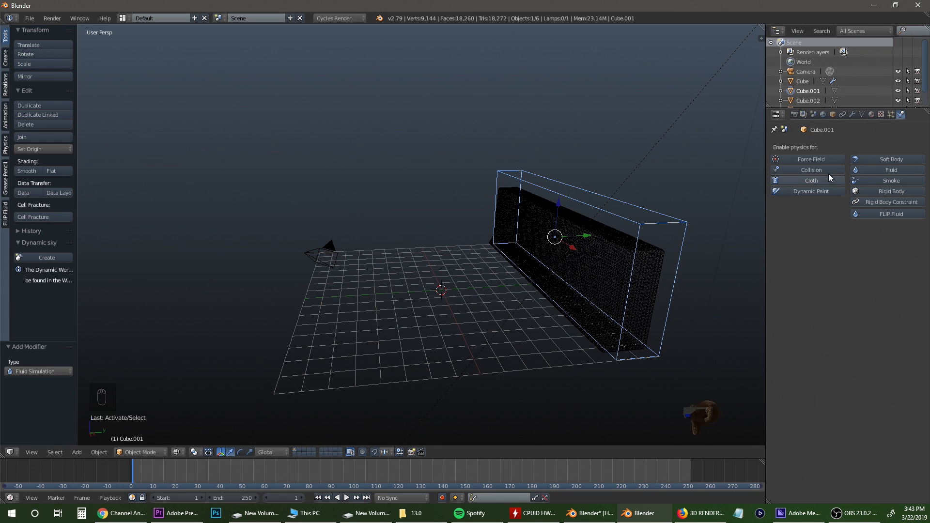
{"action": "left_click", "coordinate": [889, 169]}
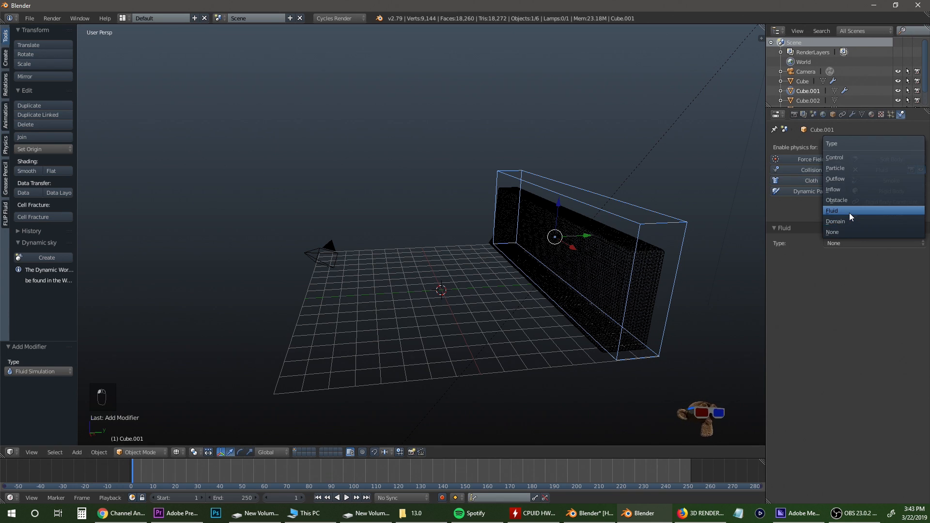
{"action": "left_click", "coordinate": [833, 210]}
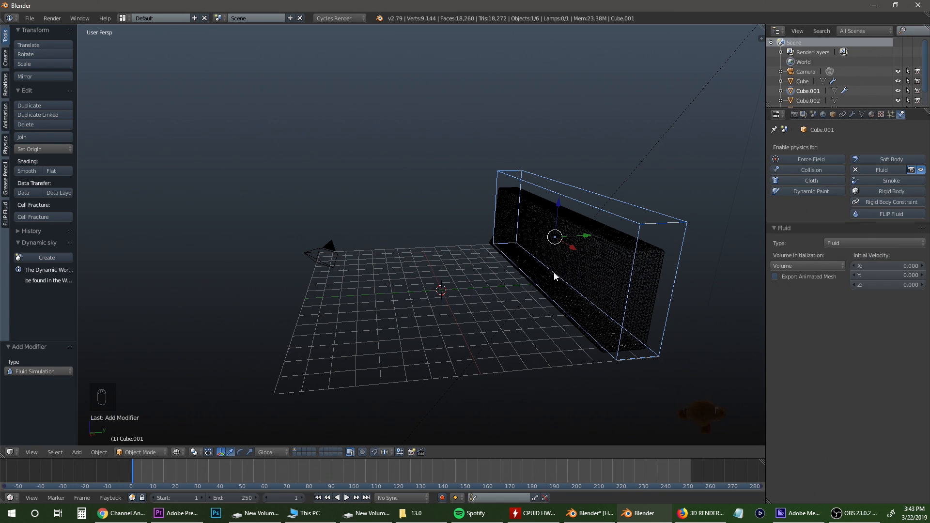
{"action": "left_click", "coordinate": [569, 245]}
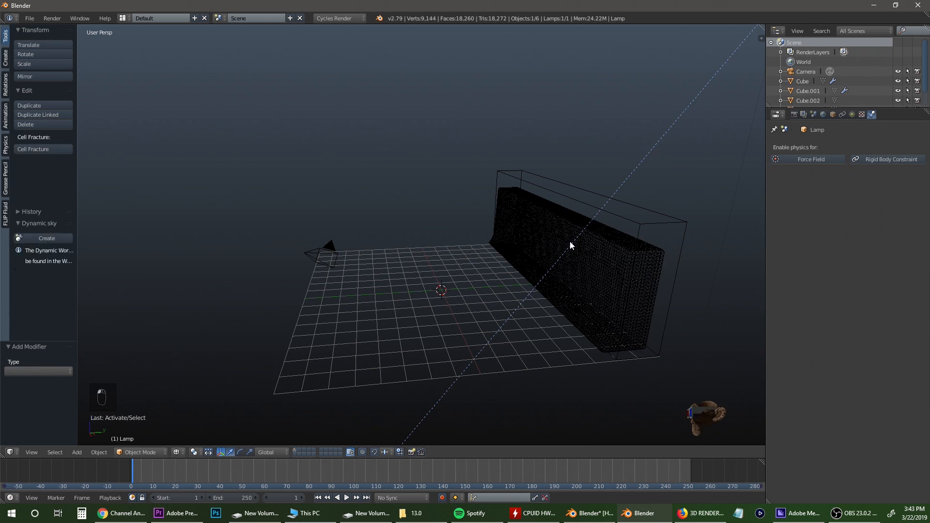
{"action": "scroll", "scroll_direction": "down", "scroll_amount": 3}
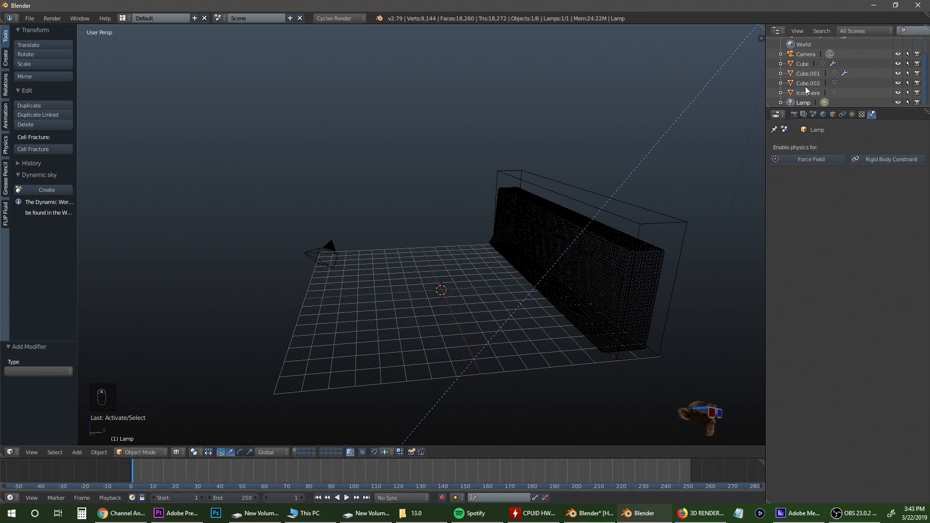
Give Cube.002 Fluid physics of type Particle.
{"action": "left_click", "coordinate": [808, 83]}
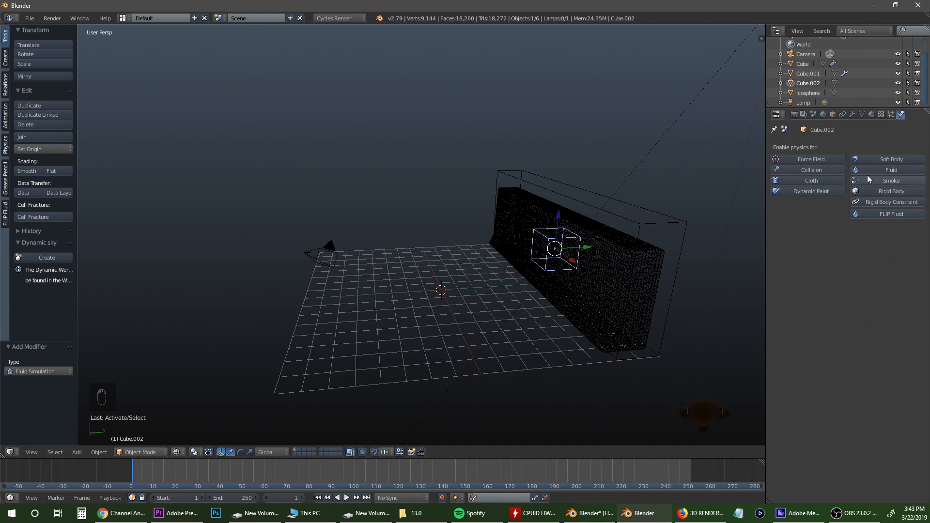
{"action": "left_click", "coordinate": [890, 169]}
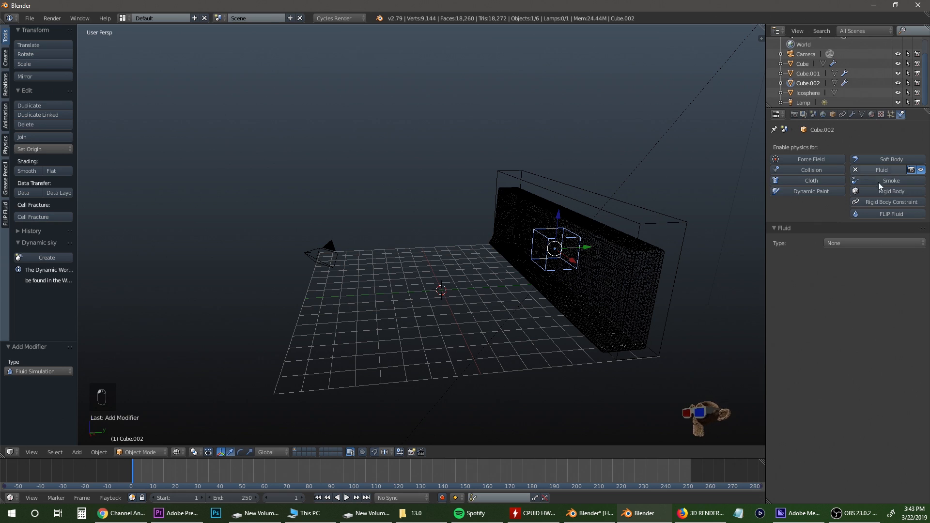
{"action": "left_click", "coordinate": [872, 242]}
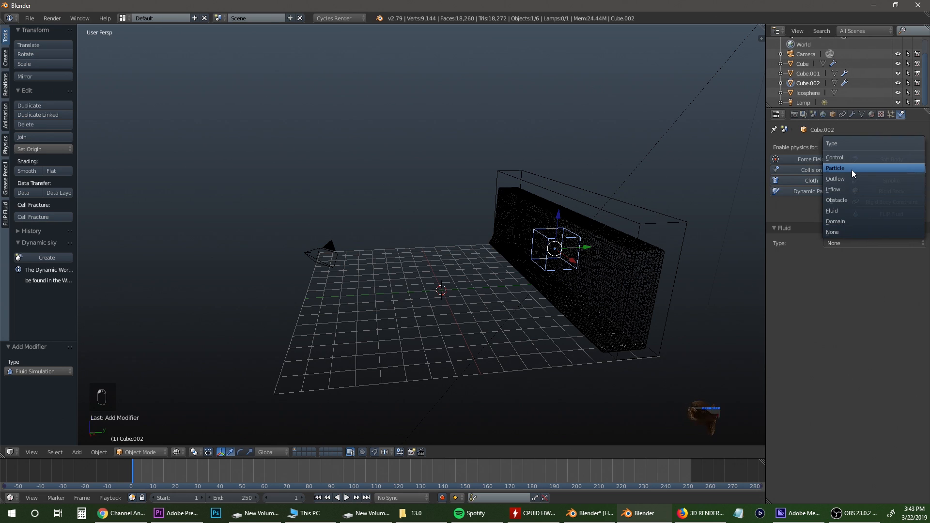
{"action": "left_click", "coordinate": [835, 168]}
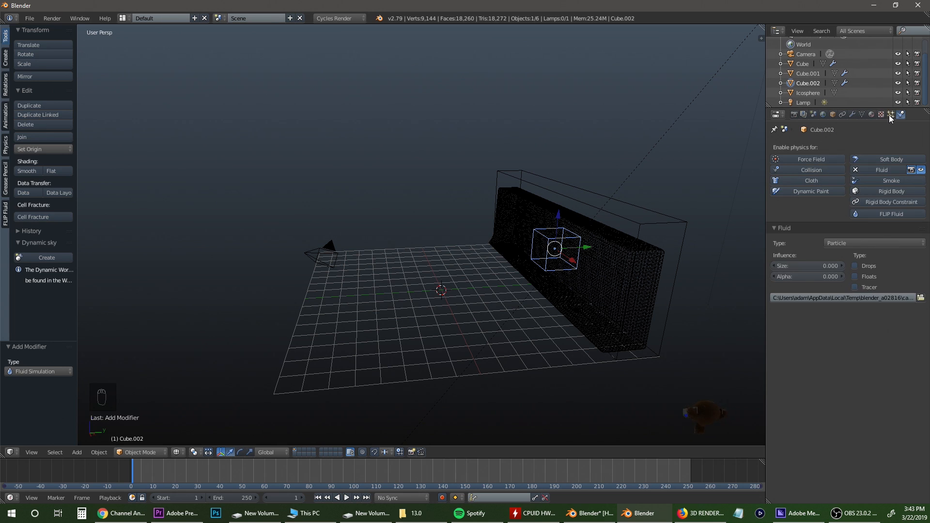
Render Cube.002's particles as Object duplicates of the Icosphere.
{"action": "left_click", "coordinate": [890, 114]}
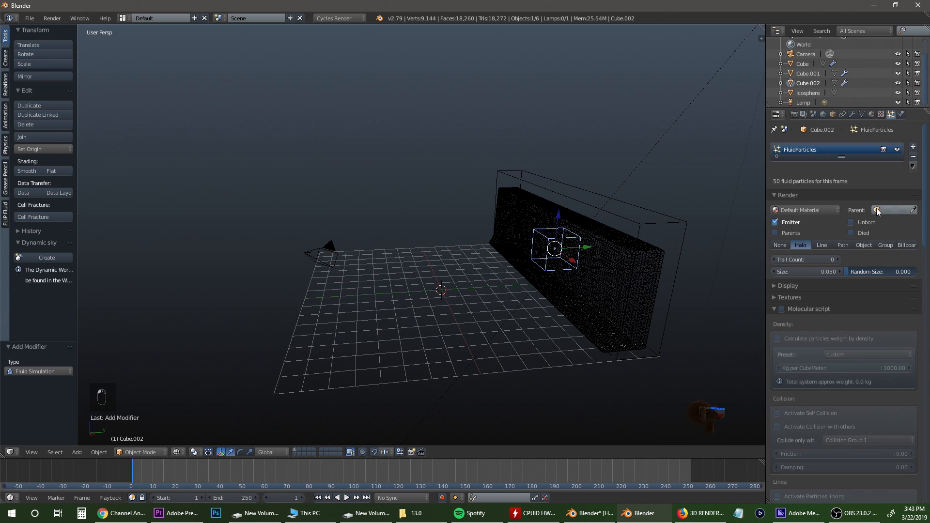
{"action": "left_click", "coordinate": [863, 245]}
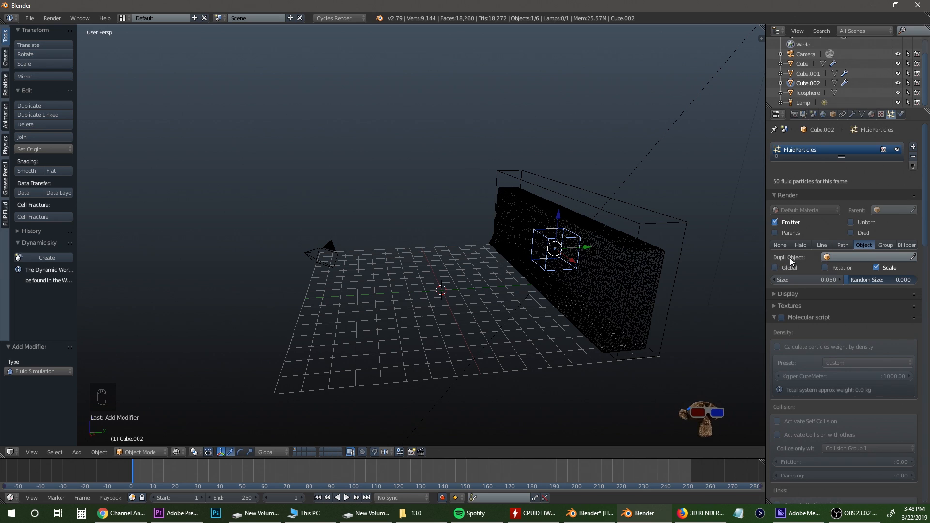
{"action": "left_click", "coordinate": [868, 257]}
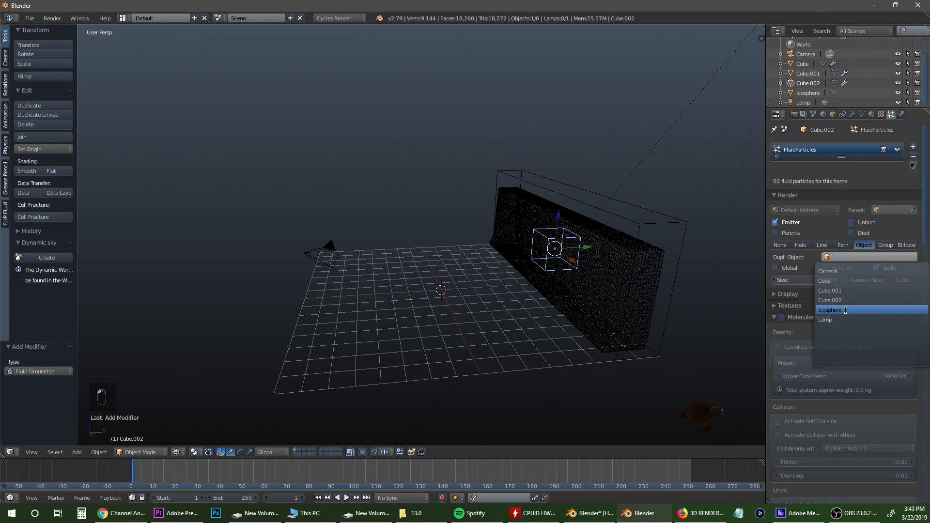
{"action": "left_click", "coordinate": [830, 310]}
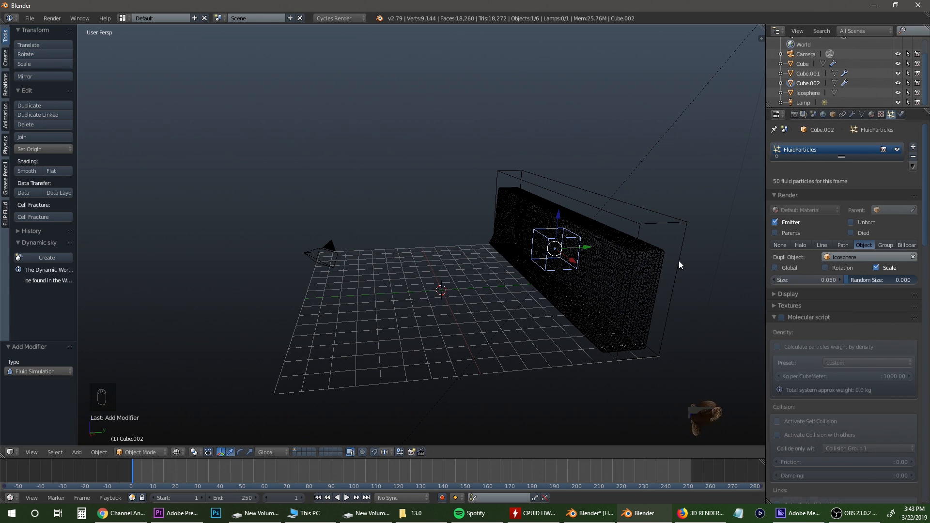
{"action": "mouse_move", "coordinate": [776, 282]}
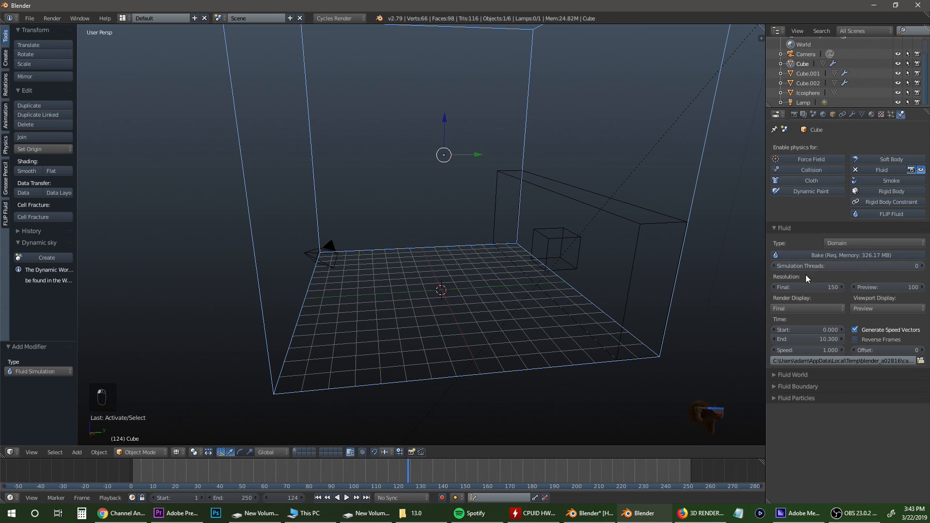
Set the domain's boundary to Free Slip and surface subdivisions to 2.
{"action": "left_click", "coordinate": [791, 374]}
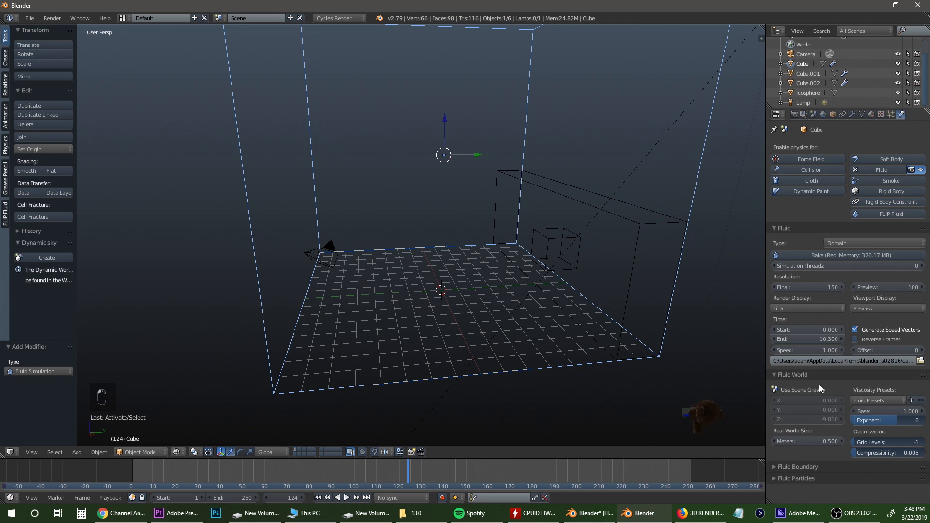
{"action": "left_click", "coordinate": [796, 477]}
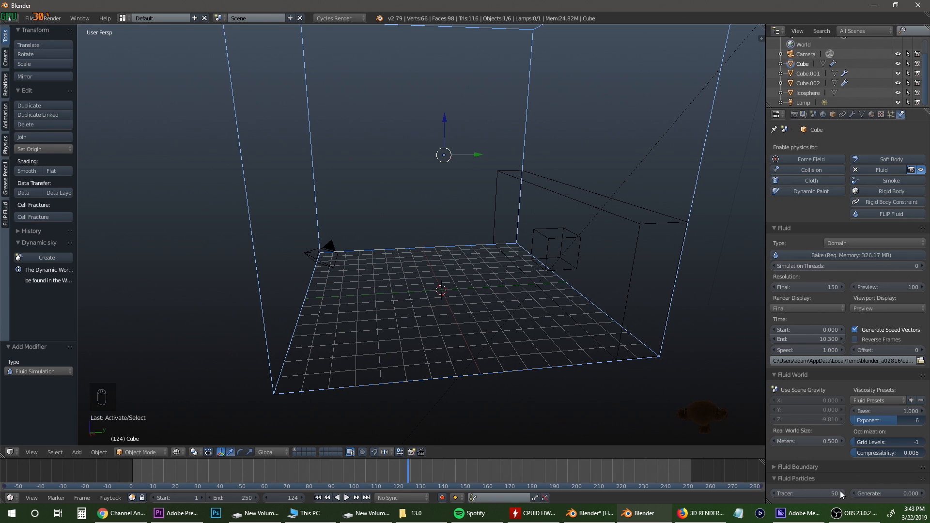
{"action": "mouse_move", "coordinate": [884, 493]}
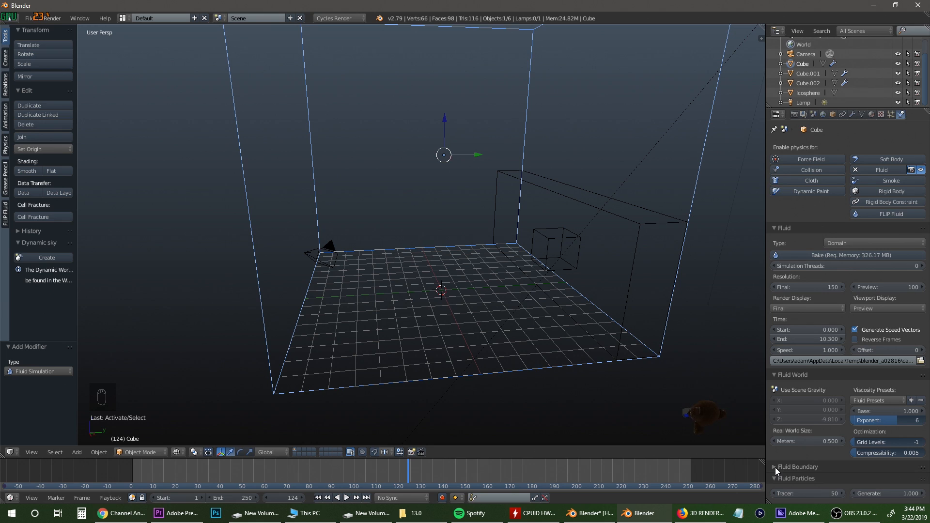
{"action": "left_click", "coordinate": [774, 467]}
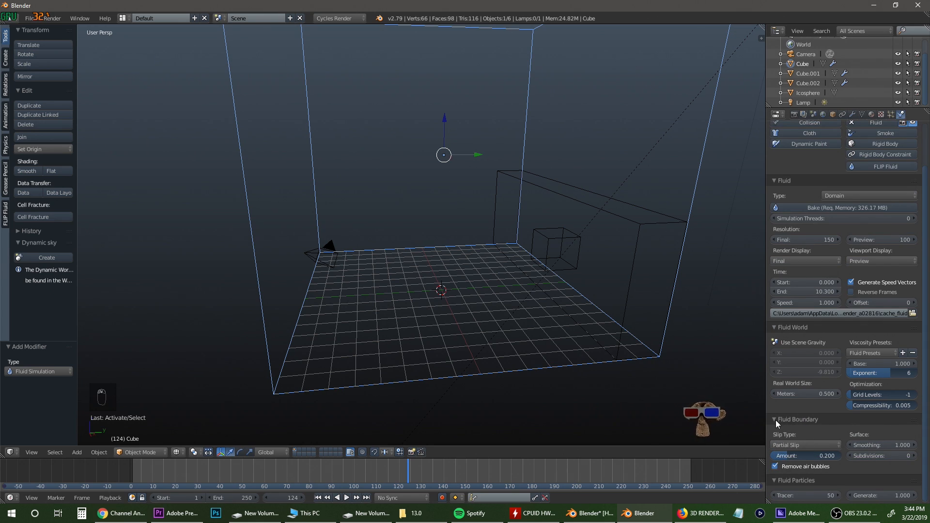
{"action": "left_click", "coordinate": [804, 444]}
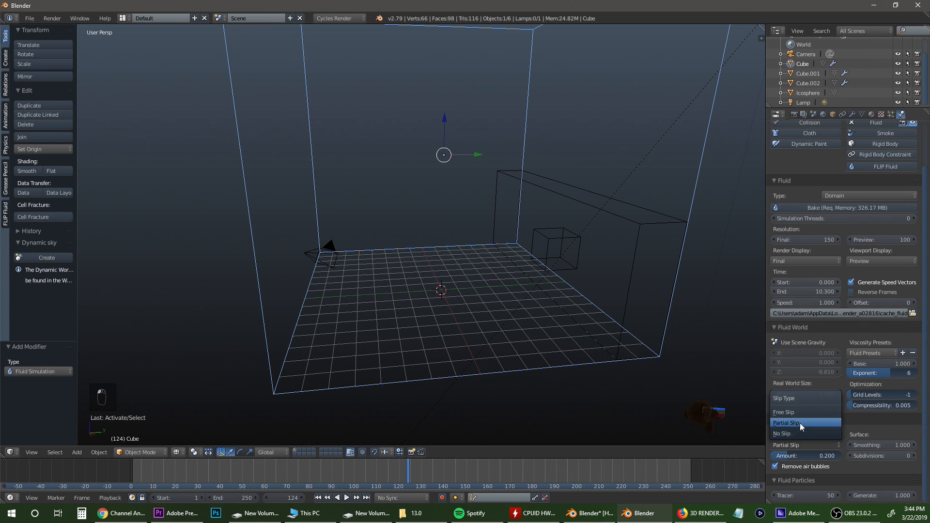
{"action": "left_click", "coordinate": [783, 412]}
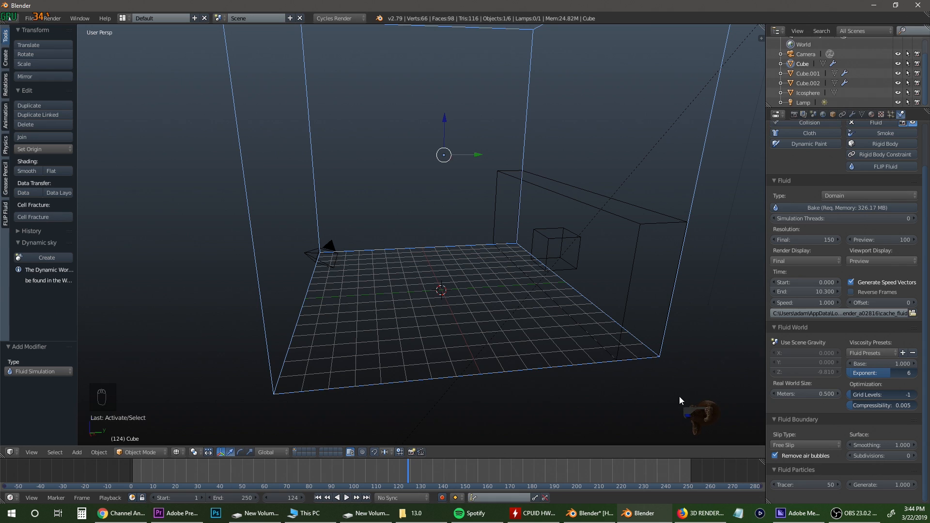
{"action": "mouse_move", "coordinate": [302, 104]}
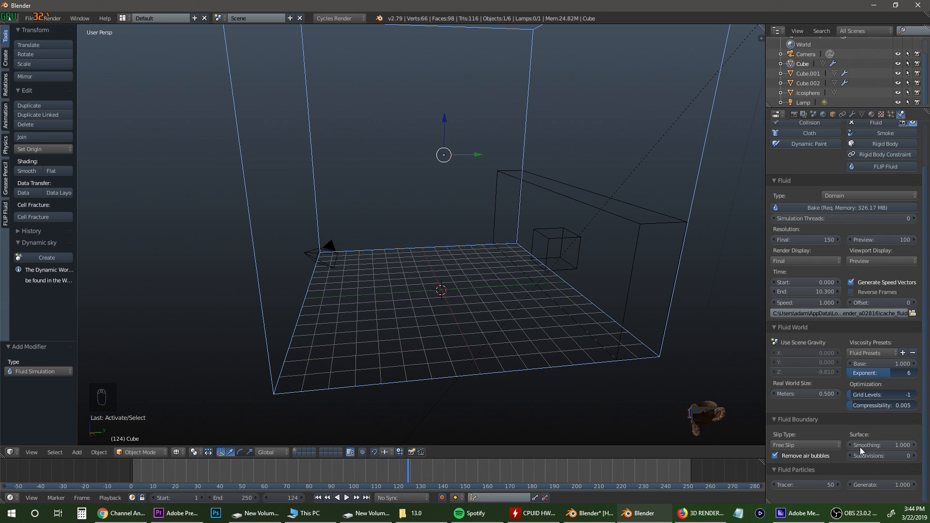
{"action": "left_click", "coordinate": [882, 455]}
{"action": "type", "text": "2"}
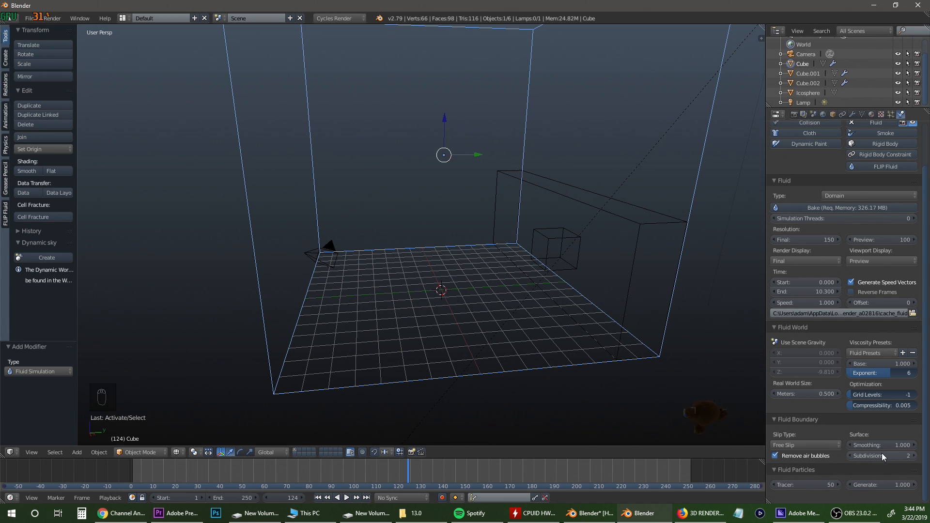
{"action": "mouse_move", "coordinate": [863, 459]}
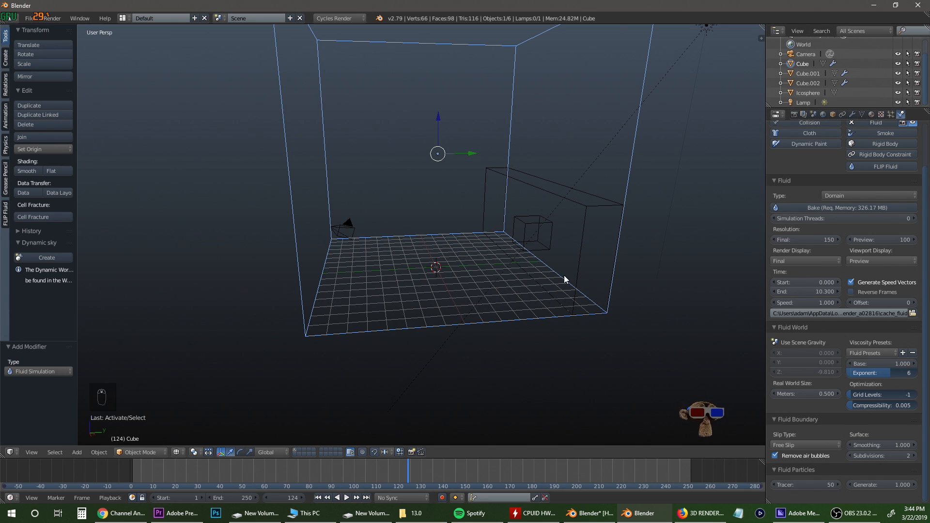
Enable Tracer and Floats particle types on Cube.002, leaving Drops off, then reselect the domain.
{"action": "left_click", "coordinate": [532, 231]}
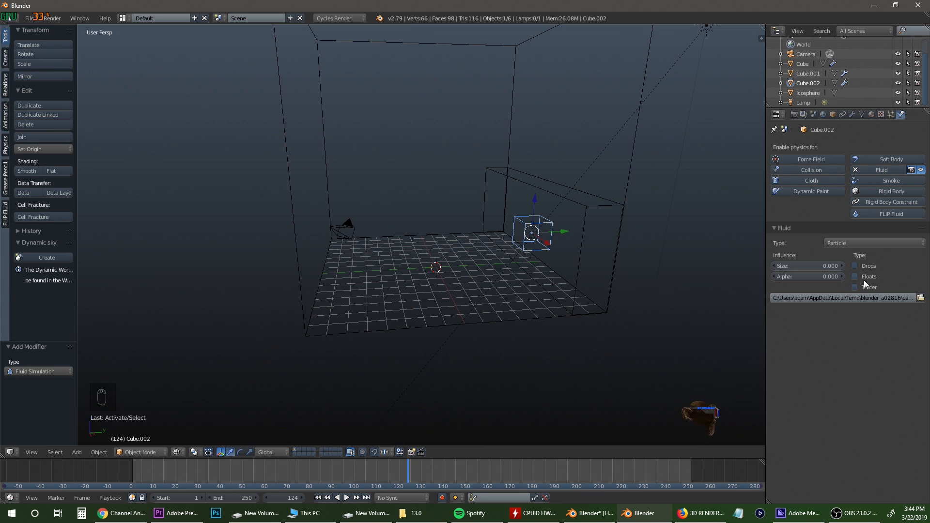
{"action": "left_click", "coordinate": [855, 287]}
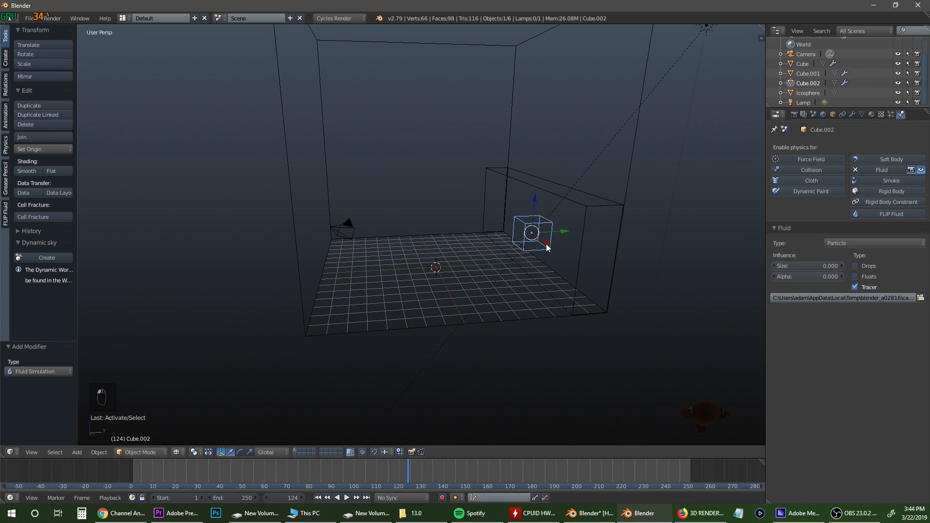
{"action": "left_click", "coordinate": [854, 276]}
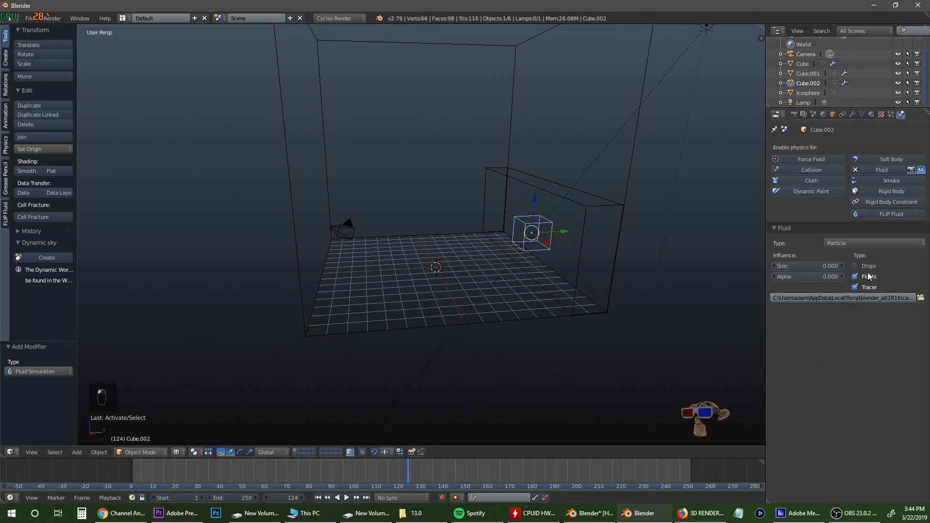
{"action": "mouse_move", "coordinate": [495, 273]}
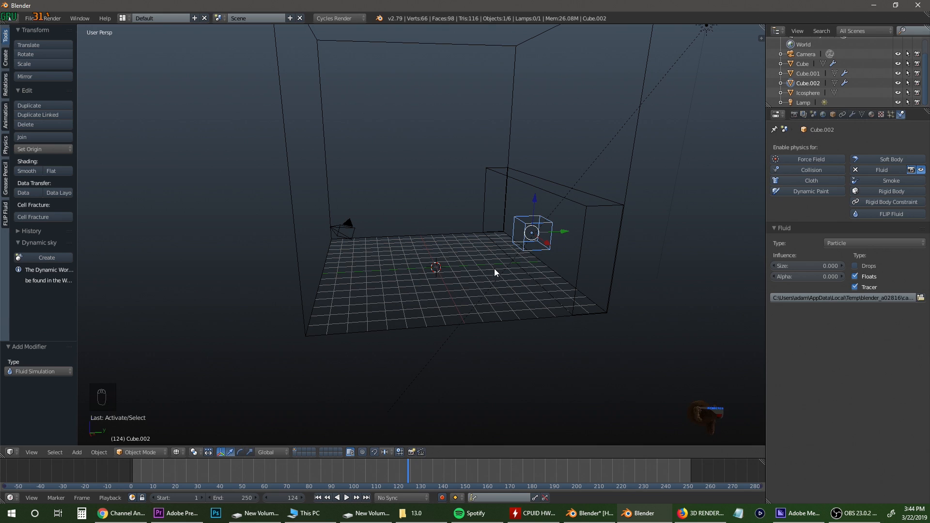
{"action": "mouse_move", "coordinate": [439, 232]}
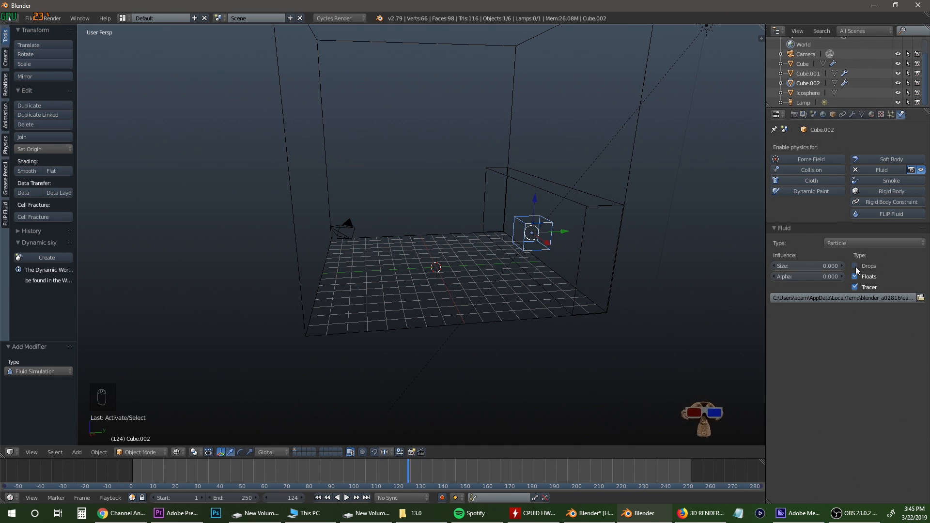
{"action": "mouse_move", "coordinate": [856, 265]}
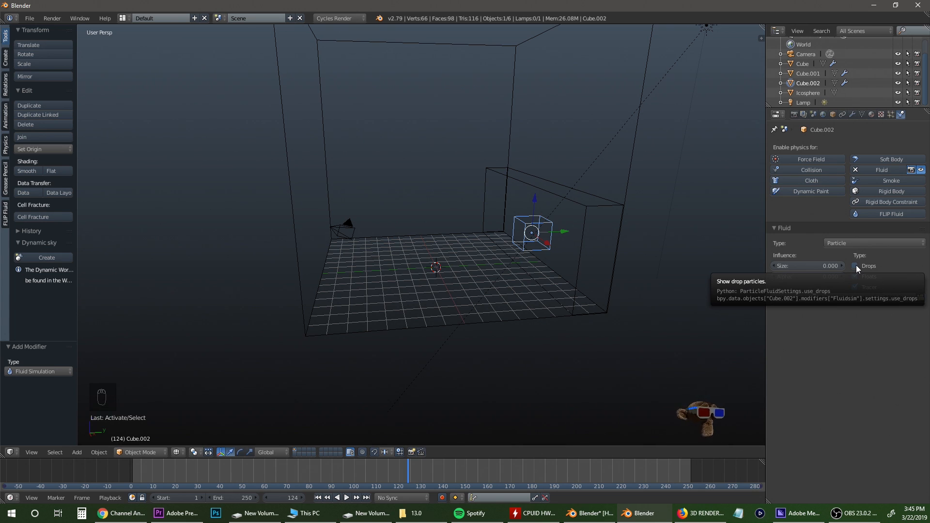
{"action": "left_click", "coordinate": [856, 265]}
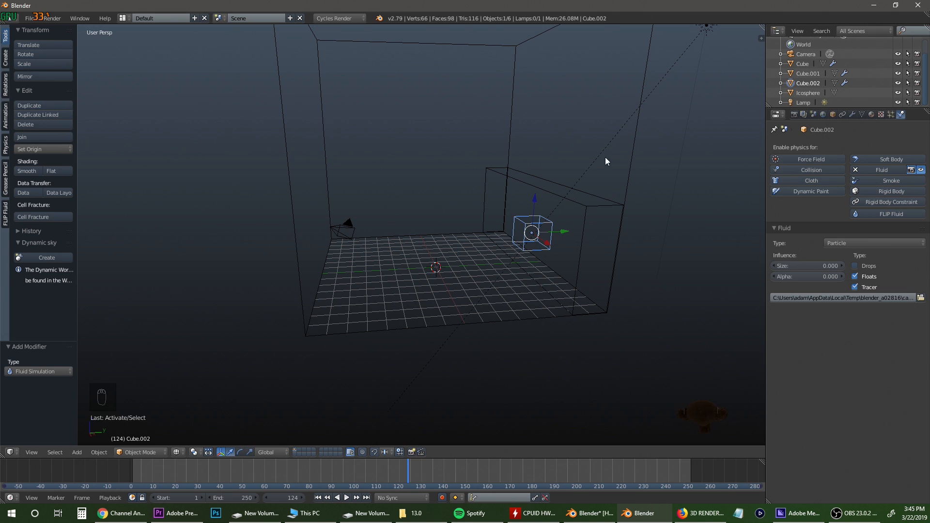
{"action": "left_click", "coordinate": [802, 64]}
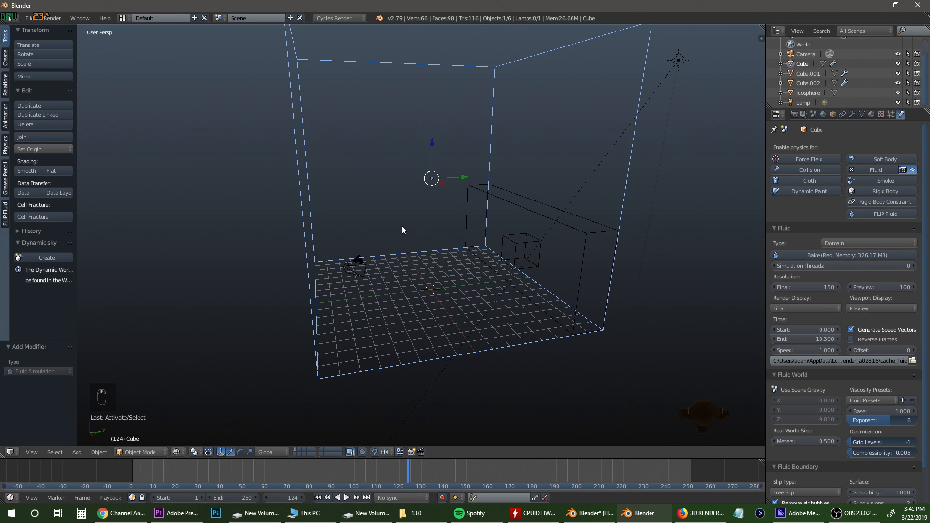
Start baking the fluid simulation on the domain Cube.
{"action": "left_click", "coordinate": [849, 255]}
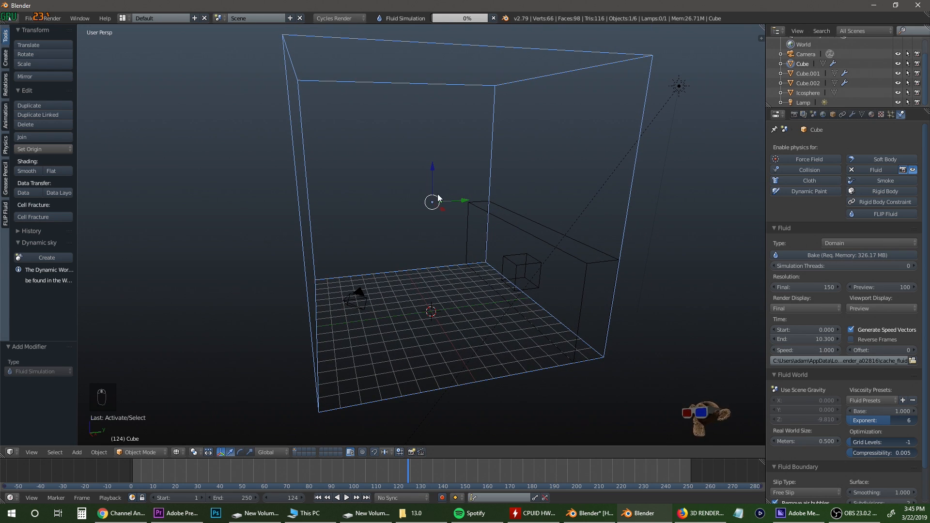
{"action": "mouse_move", "coordinate": [463, 17]}
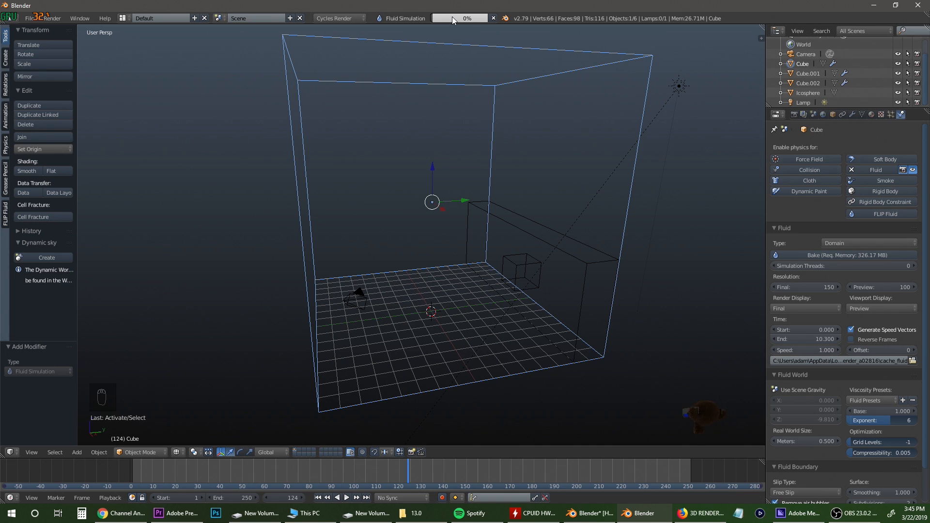
{"action": "mouse_move", "coordinate": [456, 17]}
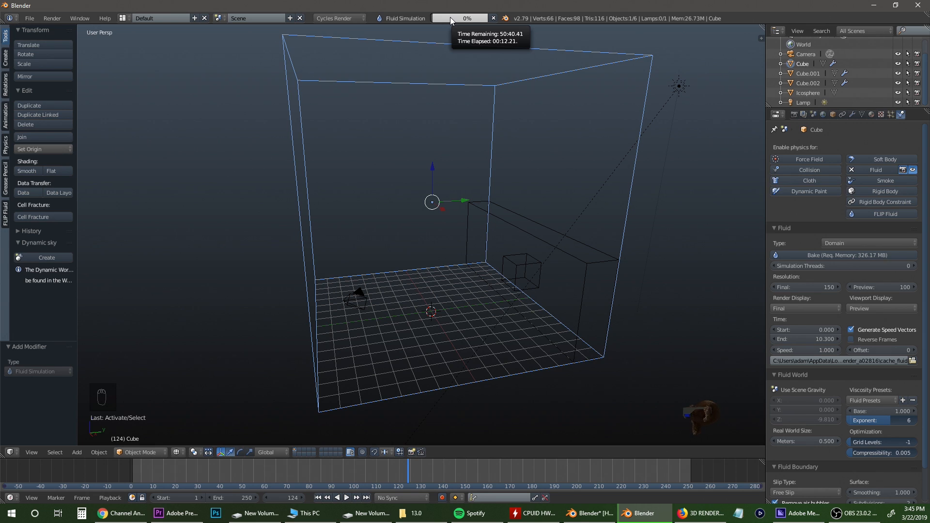
{"action": "left_click", "coordinate": [177, 452]}
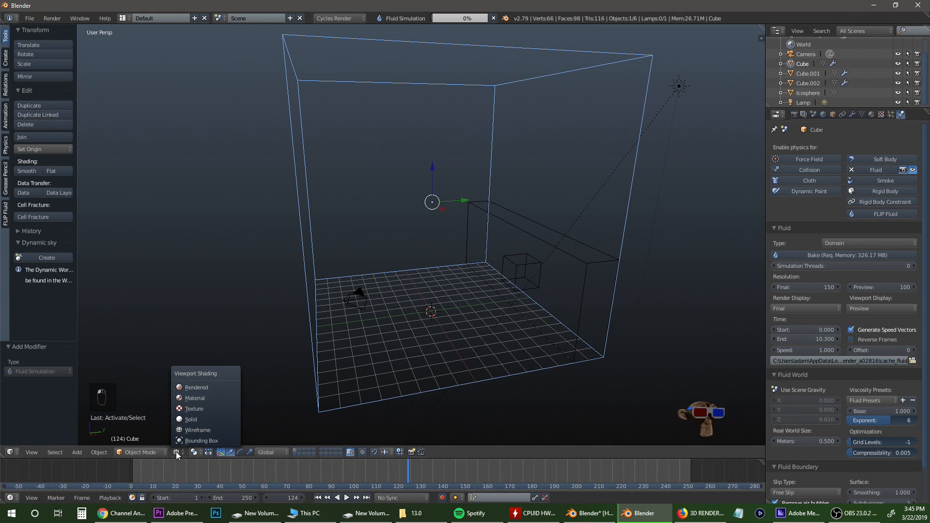
{"action": "mouse_move", "coordinate": [195, 387]}
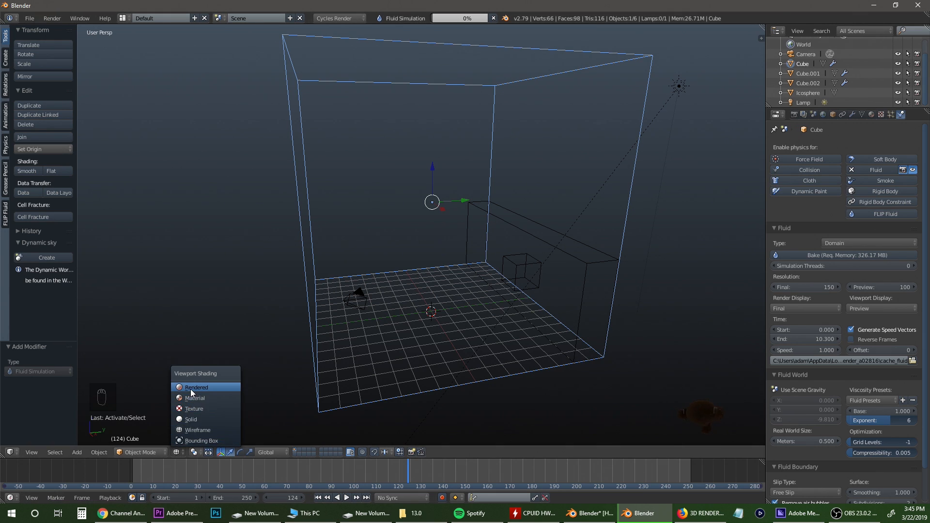
Preview the water block with rendered shading at frame 1, checking Cube.001 in solid view between.
{"action": "left_click", "coordinate": [213, 341]}
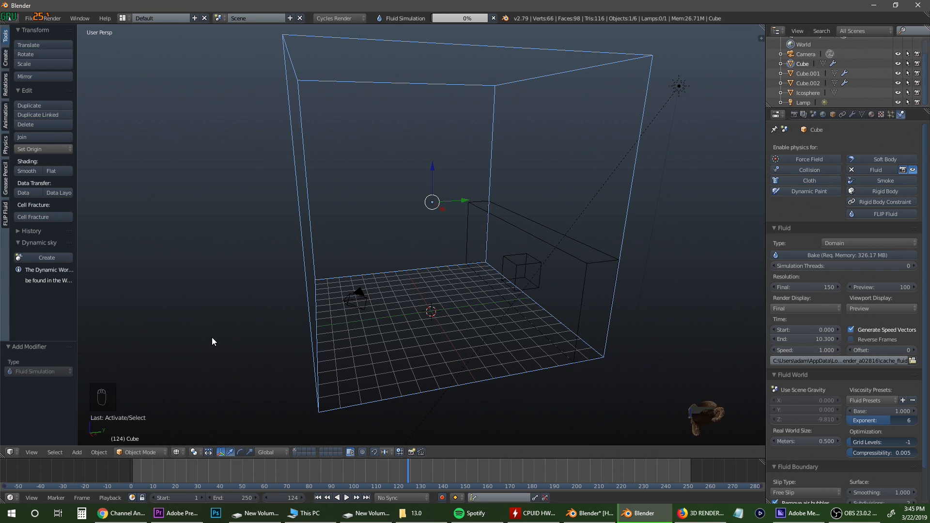
{"action": "key", "text": "shift+z"}
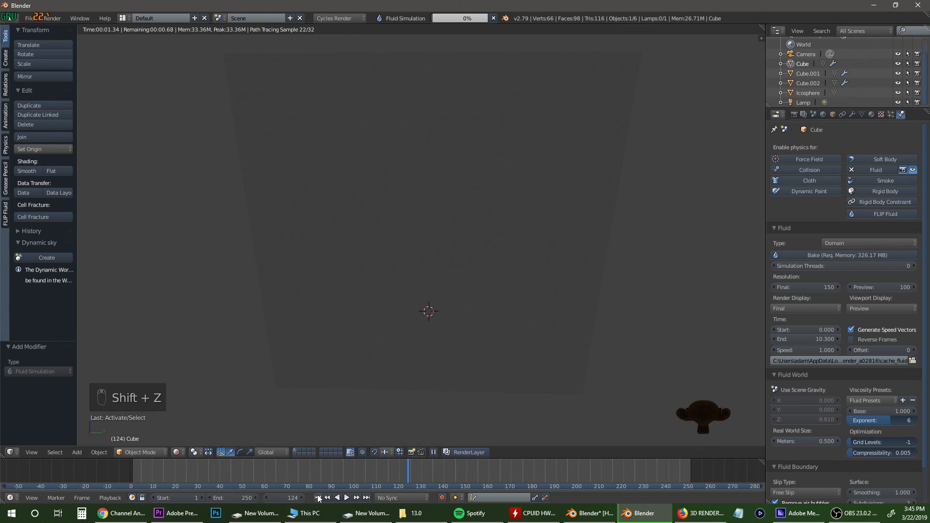
{"action": "left_click", "coordinate": [317, 497]}
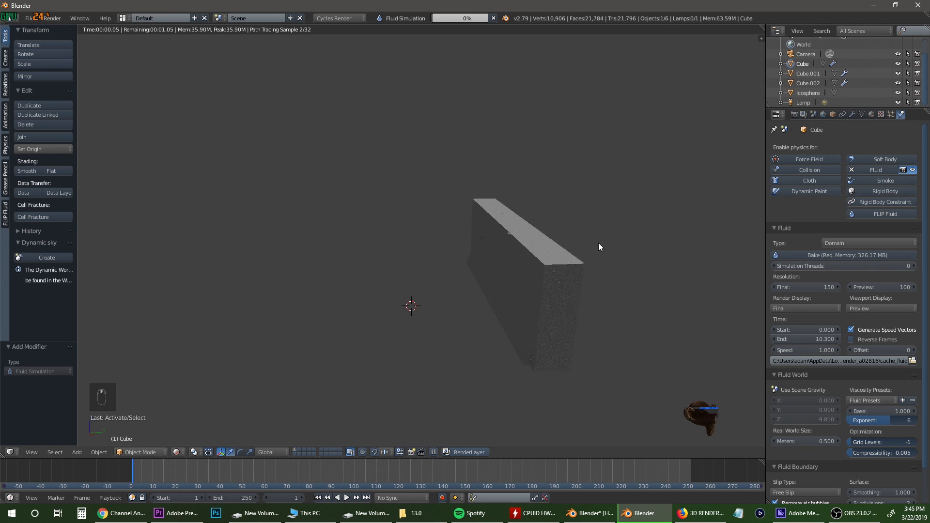
{"action": "key", "text": "shift+z"}
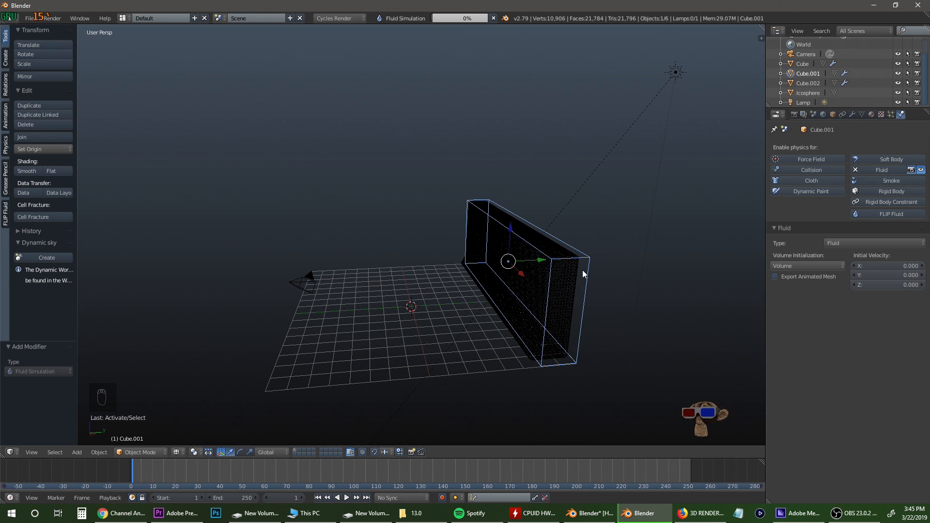
{"action": "mouse_move", "coordinate": [587, 279]}
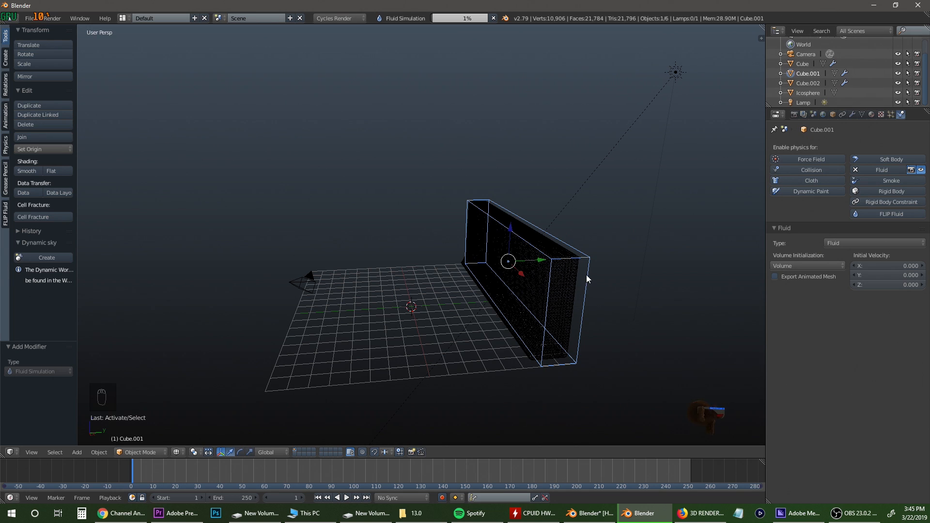
{"action": "key", "text": "shift+z"}
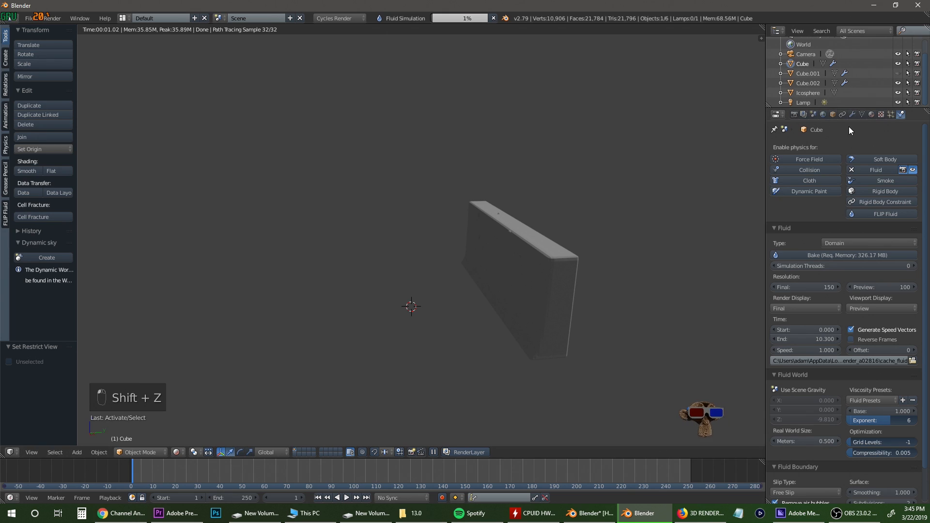
Give the domain cube a Glass BSDF surface with IOR 1.340, briefly hiding other objects to isolate it.
{"action": "left_click", "coordinate": [861, 115]}
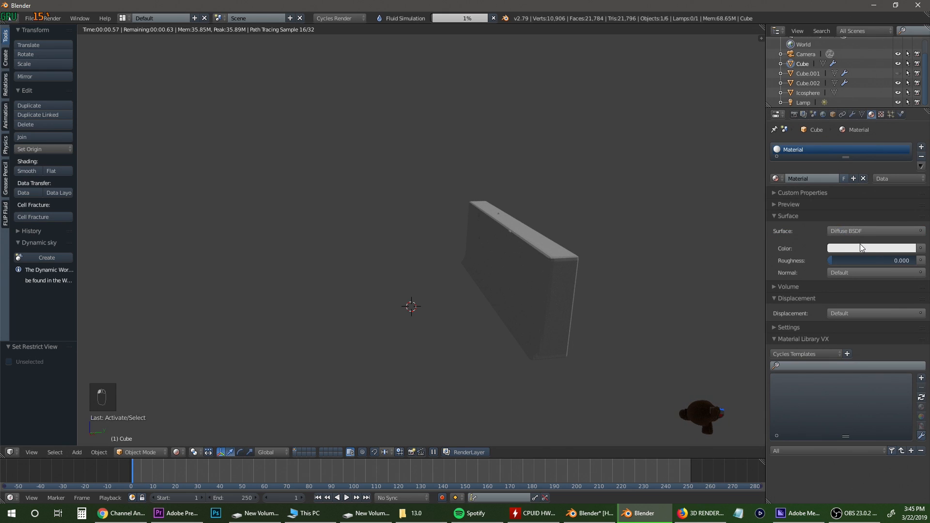
{"action": "left_click", "coordinate": [868, 231]}
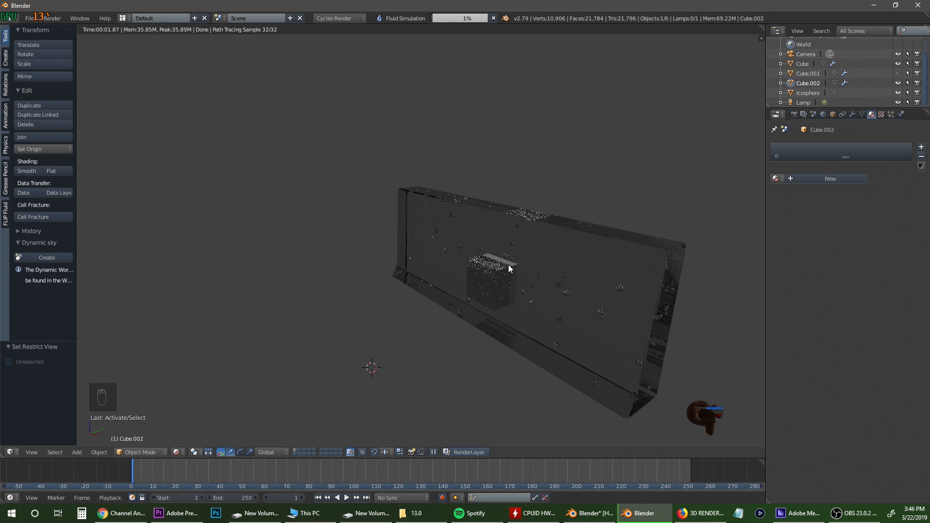
{"action": "key", "text": "h"}
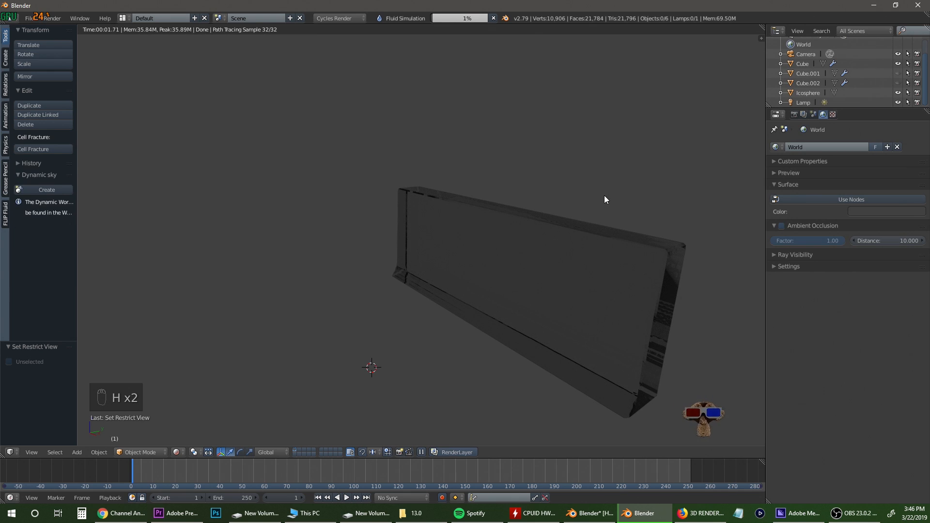
{"action": "key", "text": "alt+h"}
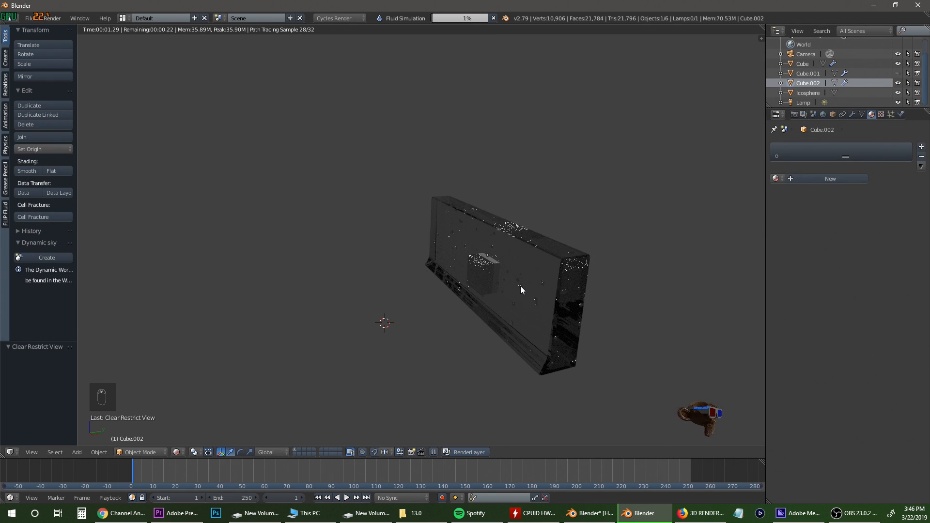
{"action": "key", "text": "g"}
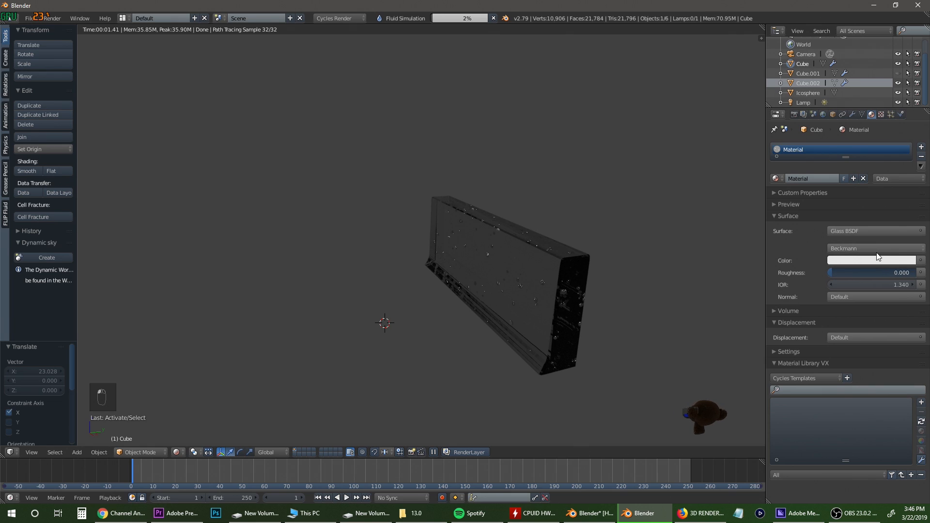
Tint the glass colour lavender purple and shade the water surface smooth.
{"action": "left_click", "coordinate": [870, 260]}
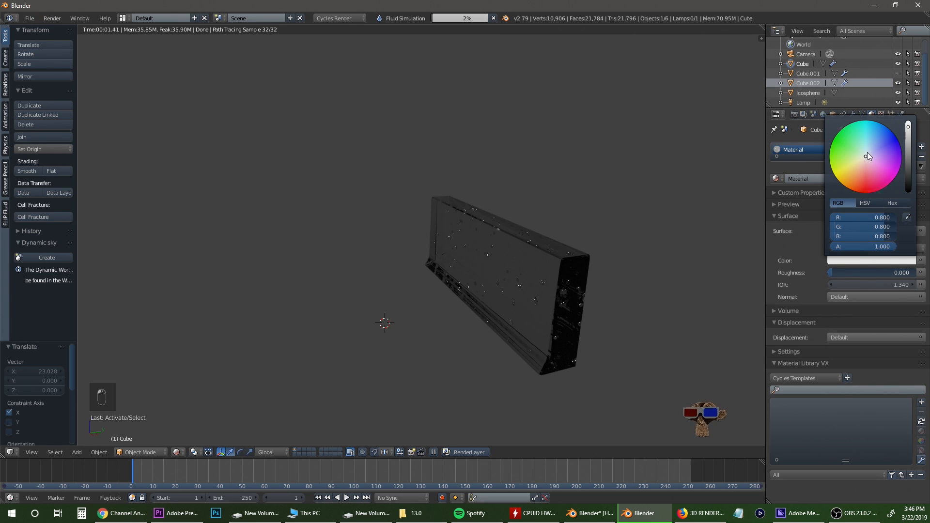
{"action": "left_click", "coordinate": [872, 146]}
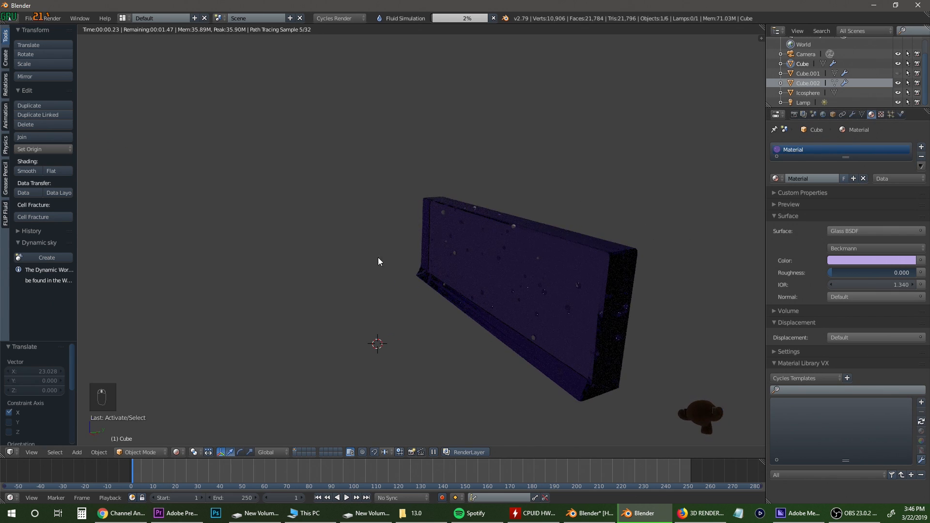
{"action": "left_click", "coordinate": [26, 170]}
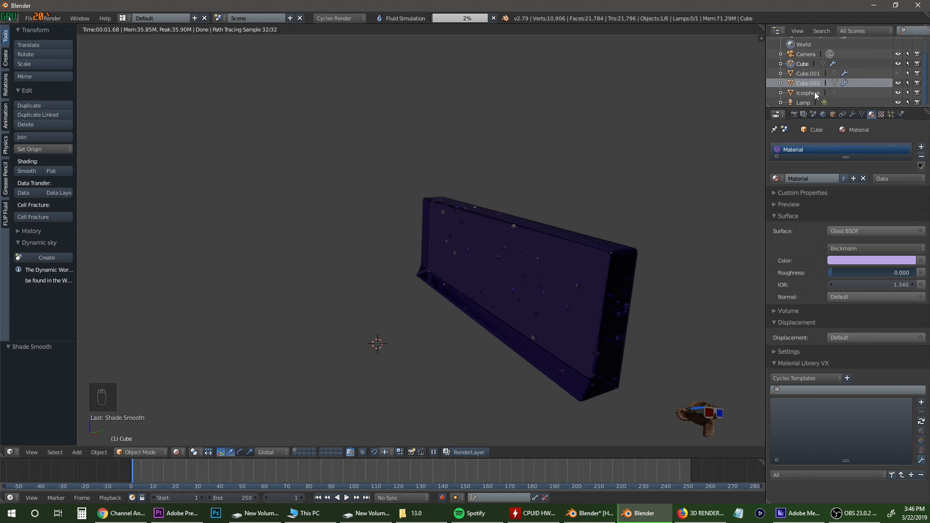
Give the Icosphere a new Glossy BSDF material coloured pink with zero roughness.
{"action": "left_click", "coordinate": [807, 93]}
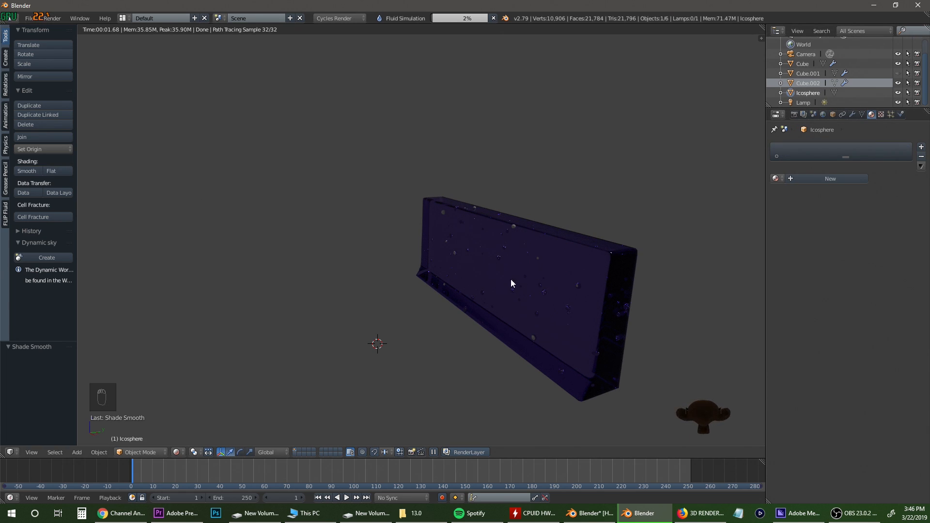
{"action": "mouse_move", "coordinate": [590, 247]}
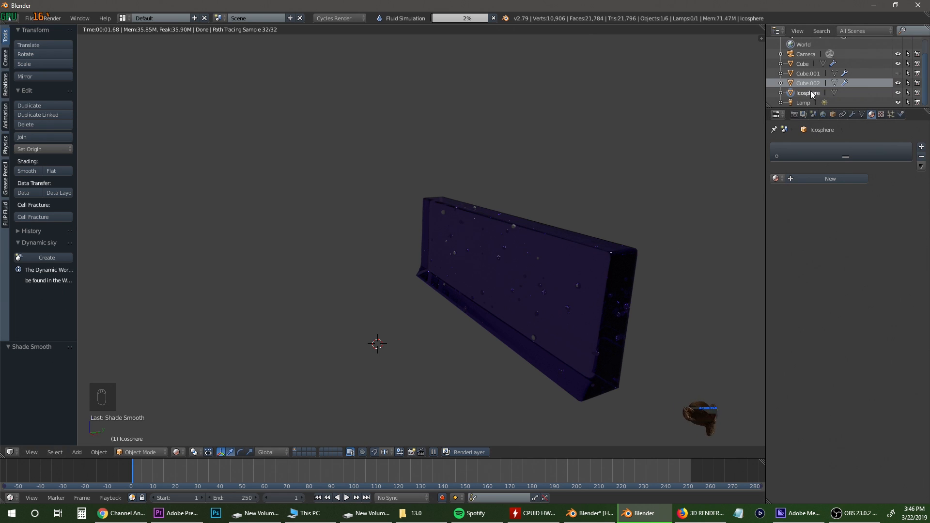
{"action": "left_click", "coordinate": [830, 178]}
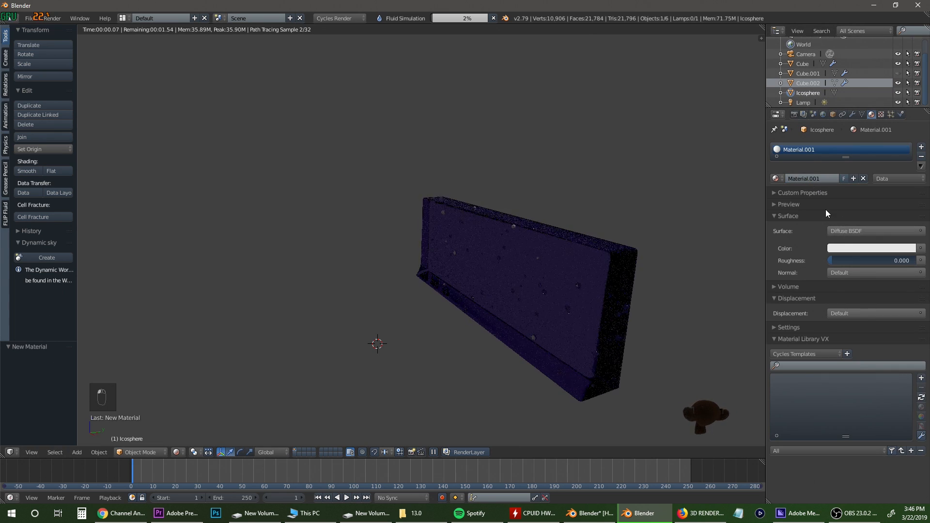
{"action": "left_click", "coordinate": [872, 231]}
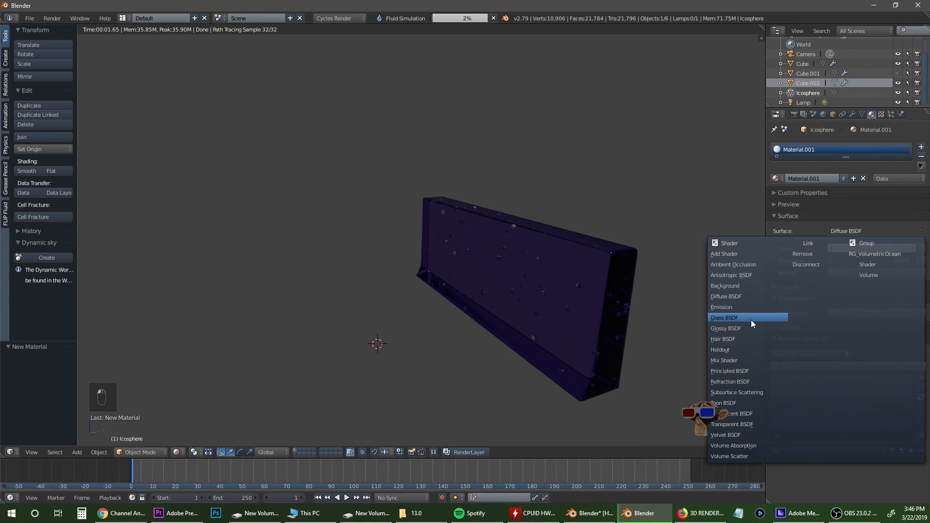
{"action": "left_click", "coordinate": [725, 328]}
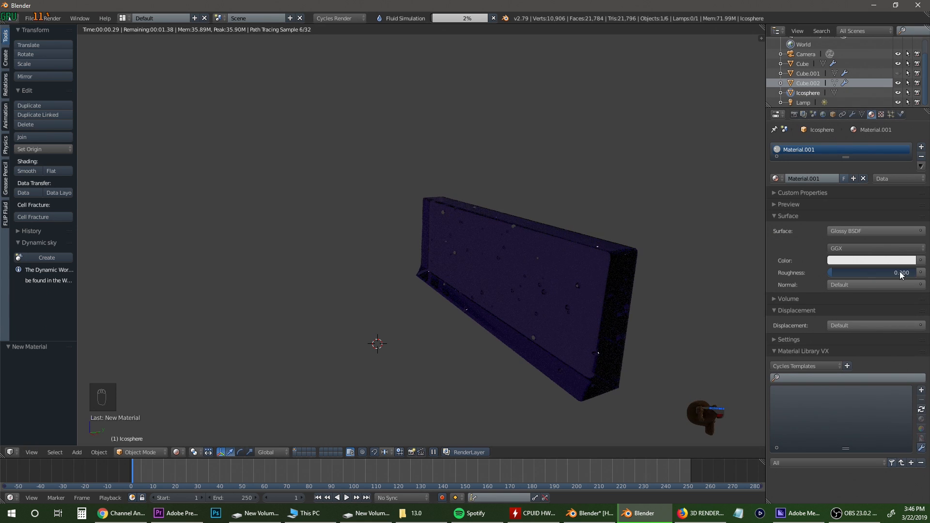
{"action": "left_click", "coordinate": [871, 261]}
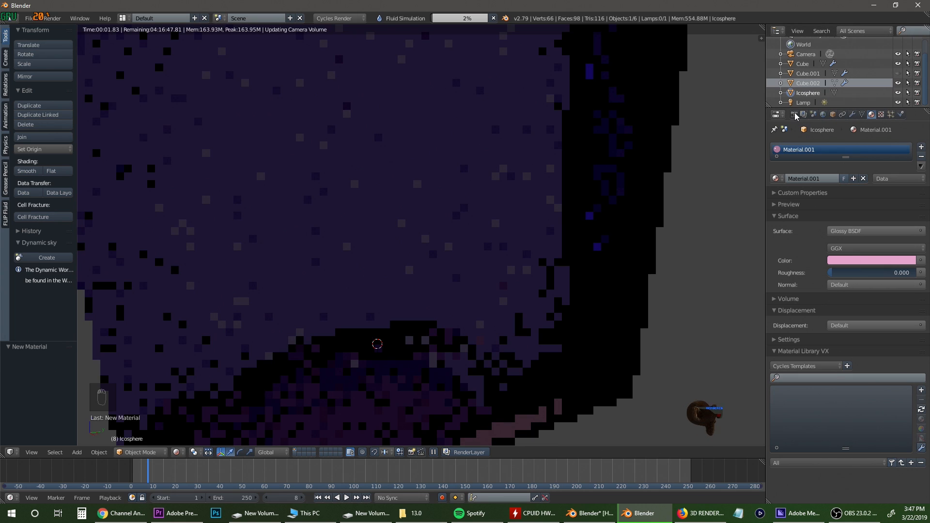
Switch the render device from CPU to GPU Compute.
{"action": "left_click", "coordinate": [775, 114]}
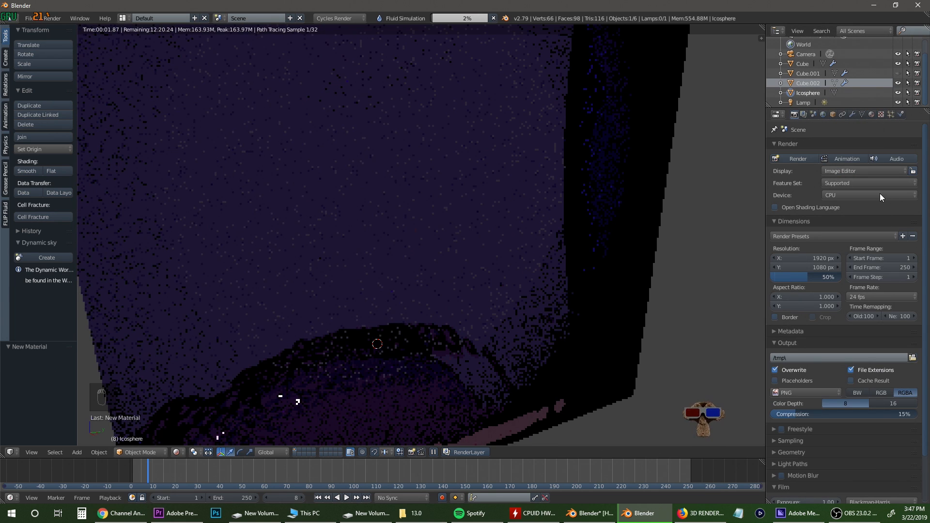
{"action": "left_click", "coordinate": [866, 195]}
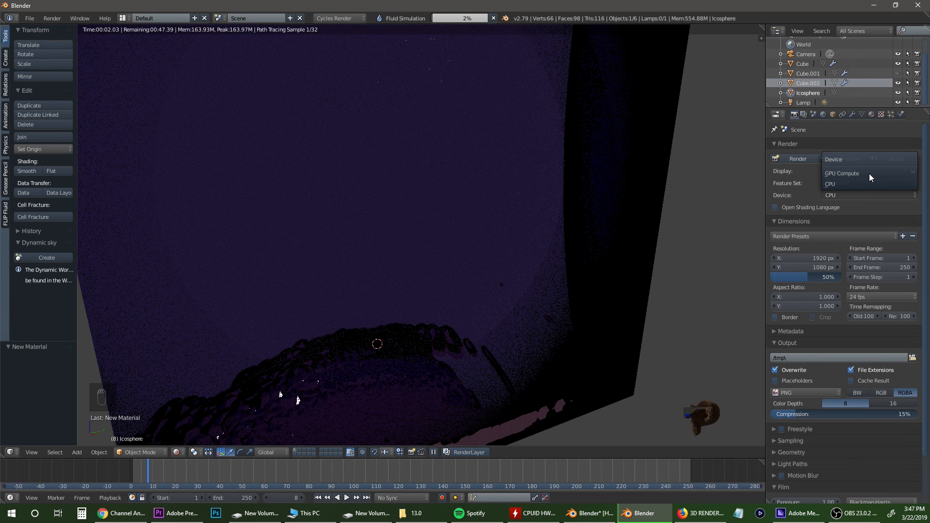
{"action": "left_click", "coordinate": [842, 174]}
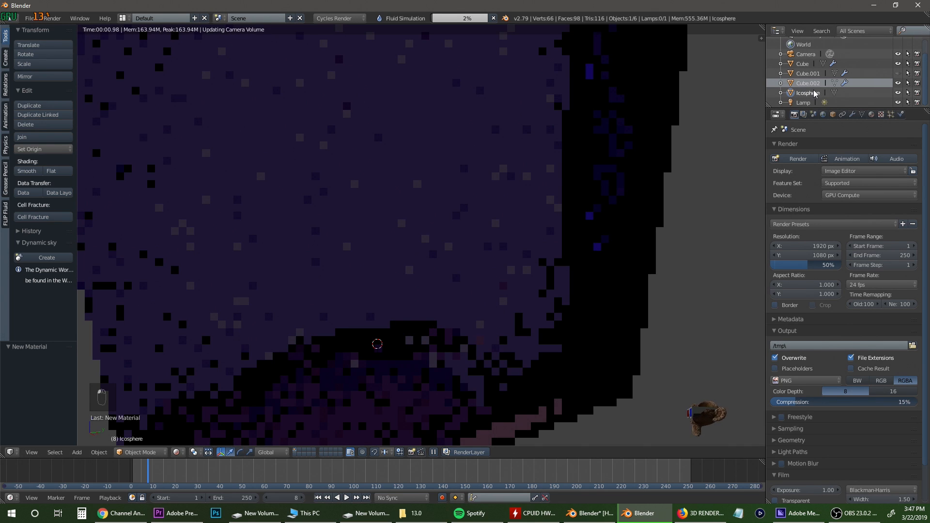
Scale the Icosphere foam particle object down to 0.1.
{"action": "left_click", "coordinate": [806, 83]}
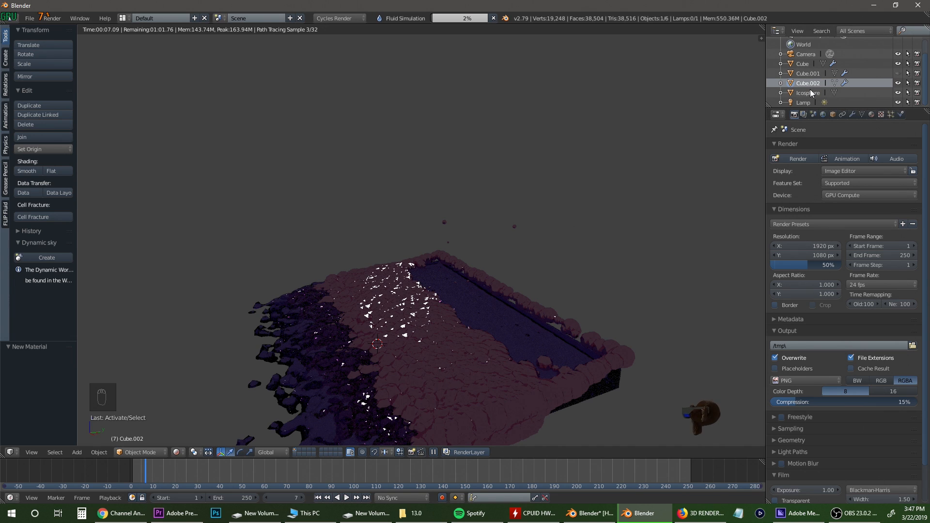
{"action": "left_click", "coordinate": [807, 93]}
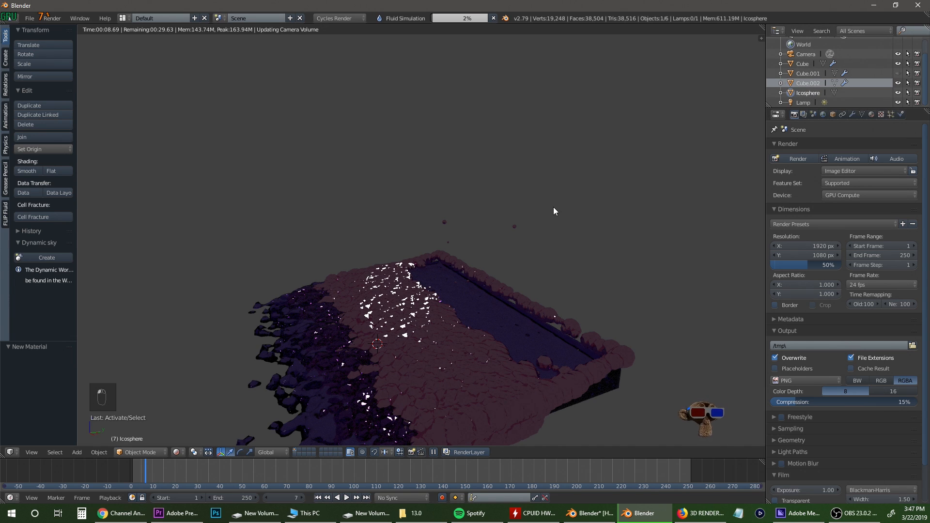
{"action": "key", "text": "s"}
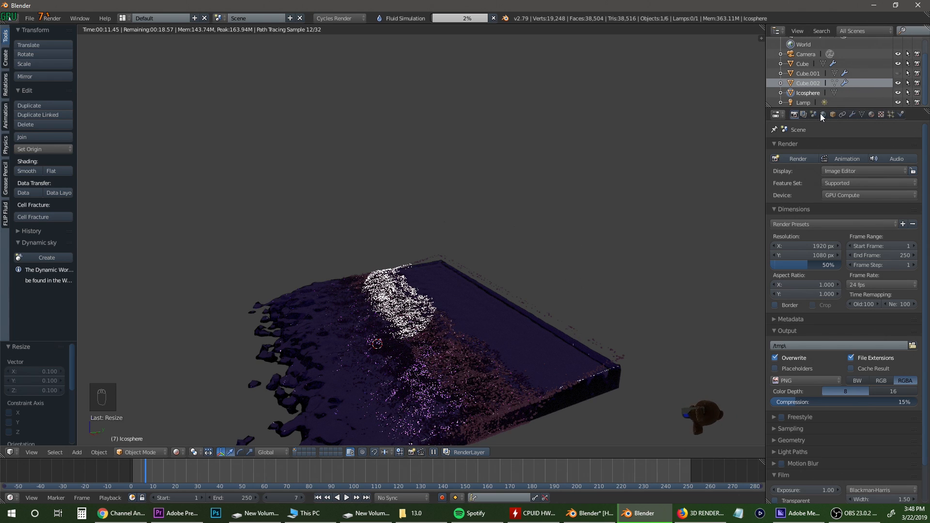
Make the world a node-based white Background light hidden from the camera.
{"action": "left_click", "coordinate": [822, 115]}
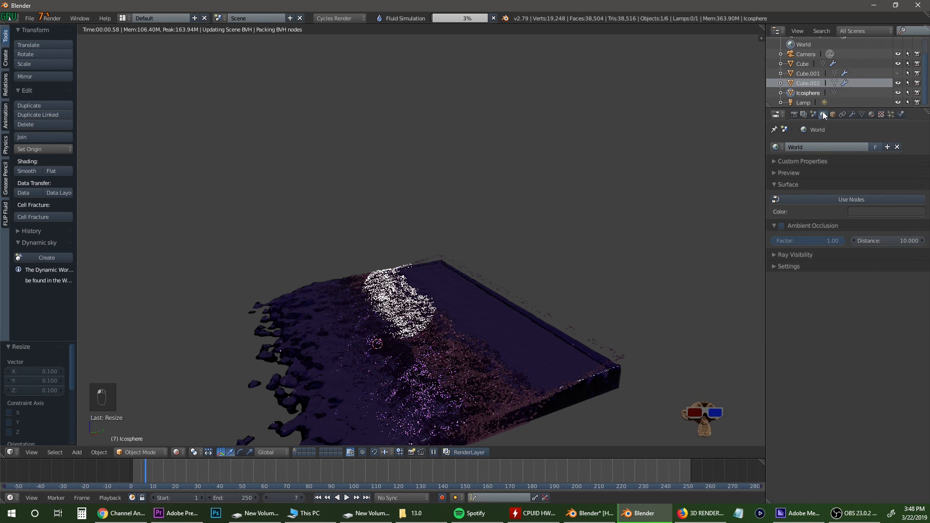
{"action": "left_click", "coordinate": [851, 199]}
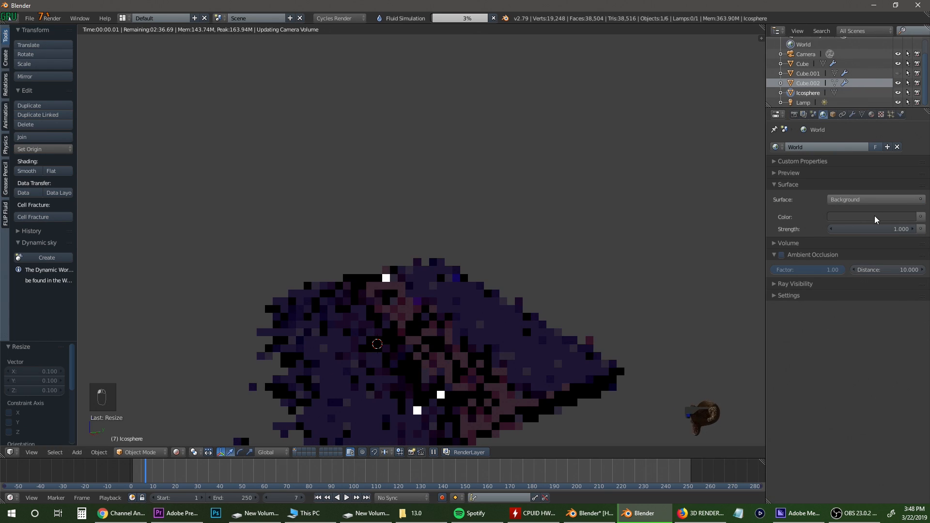
{"action": "left_click", "coordinate": [872, 216]}
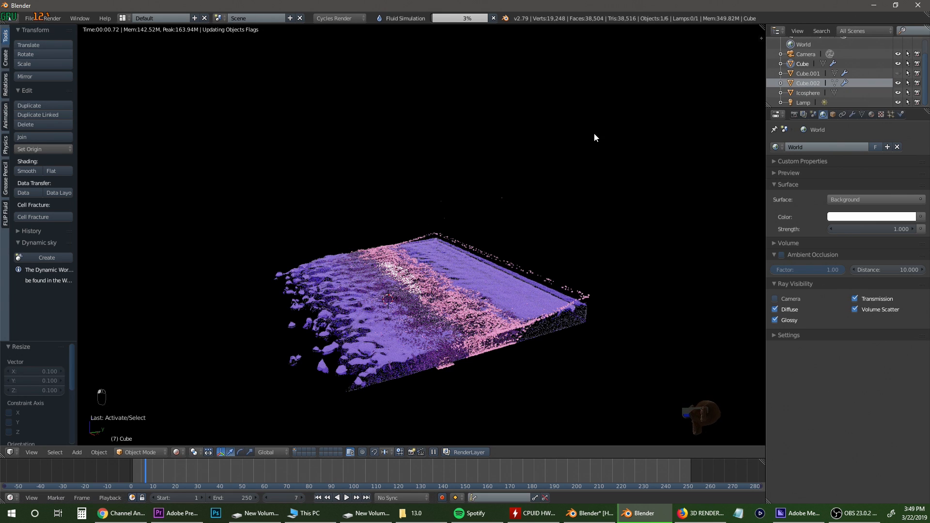
{"action": "left_click", "coordinate": [459, 17]}
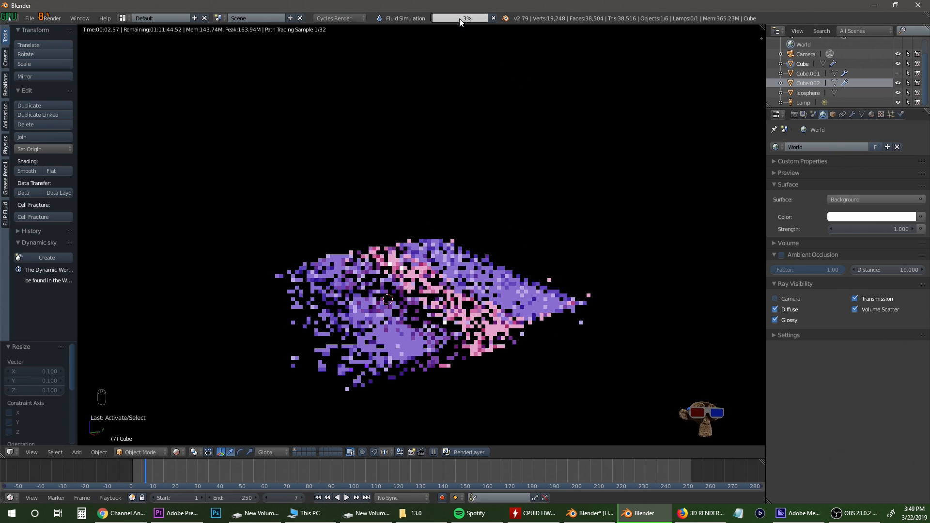